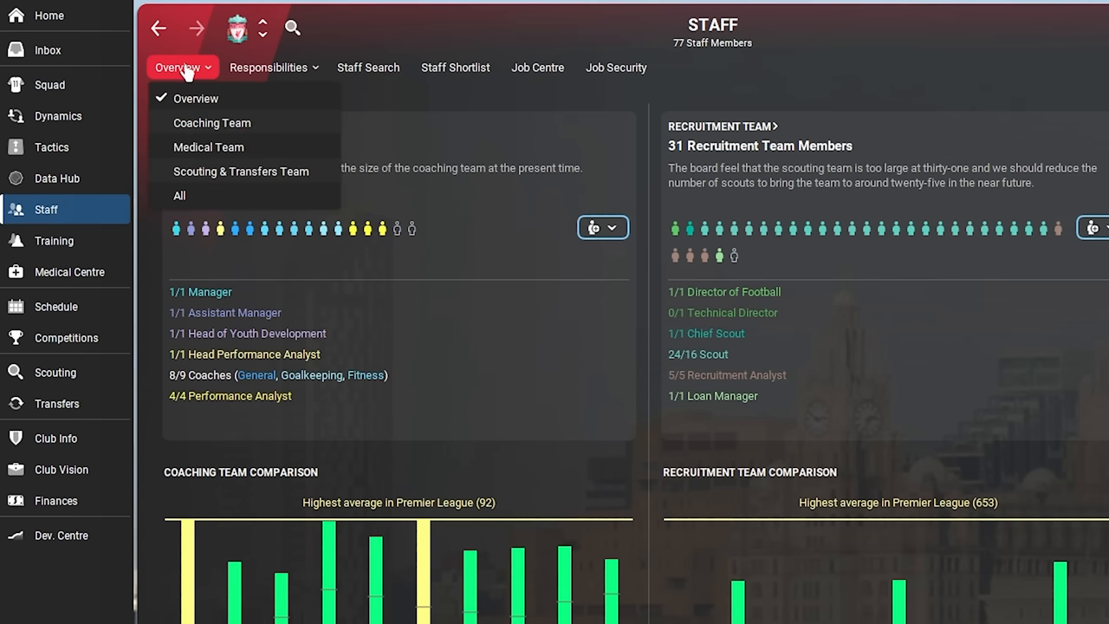
Step: Filter the Staff overview to the Medical Team, listing its seven staff
{"action": "left_click", "coordinate": [208, 146]}
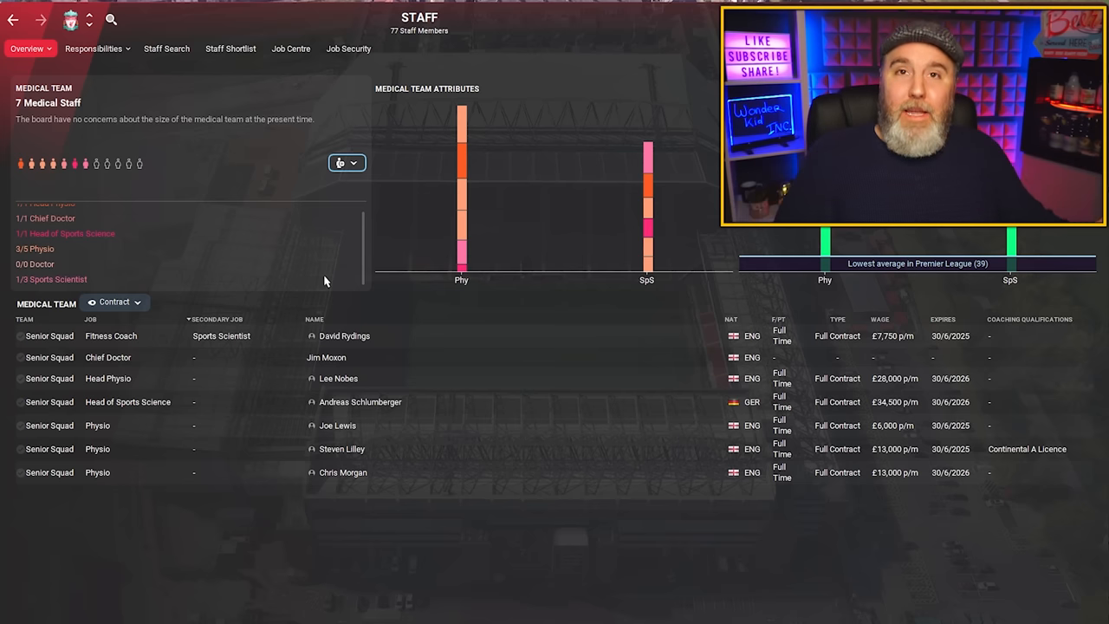
{"action": "mouse_move", "coordinate": [568, 572]}
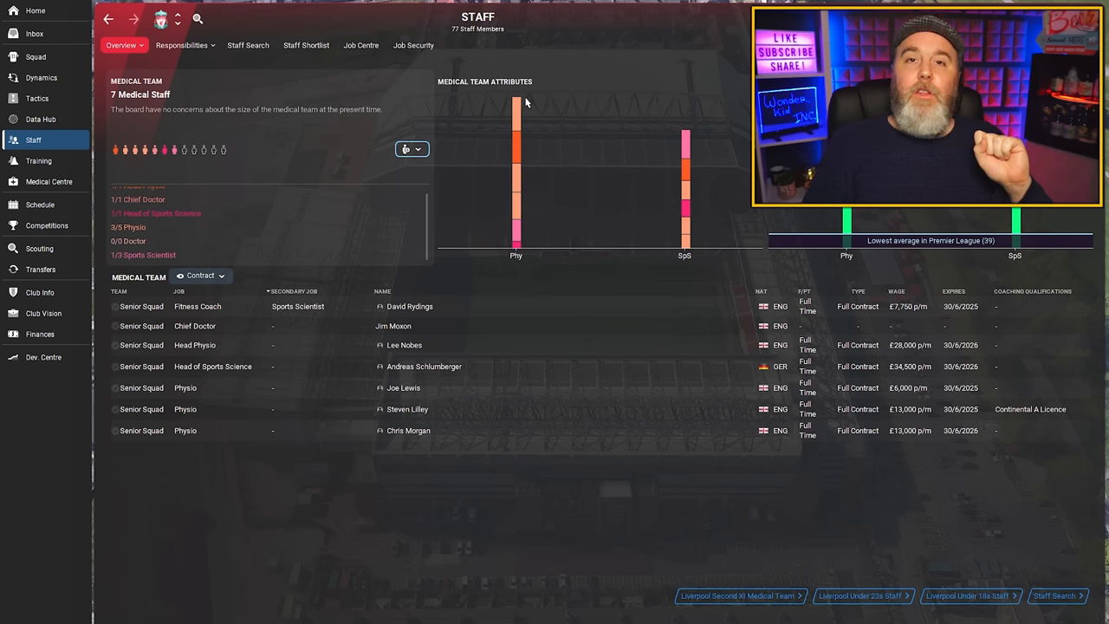
{"action": "mouse_move", "coordinate": [156, 114]}
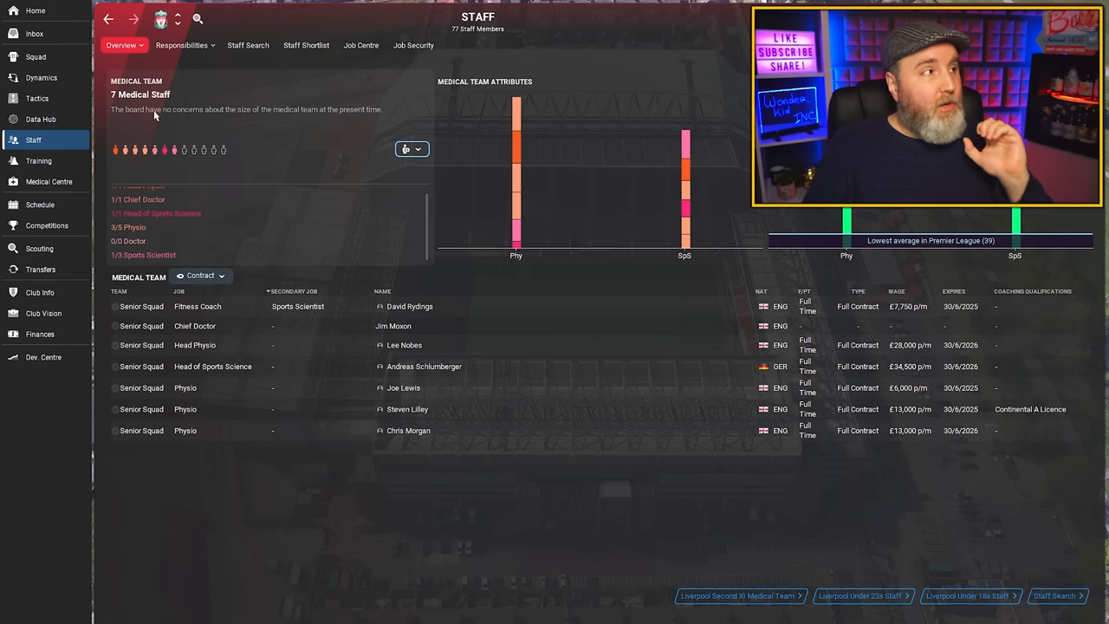
Step: View Loris Karius's medical risk report from the first-team squad list
{"action": "left_click", "coordinate": [35, 56]}
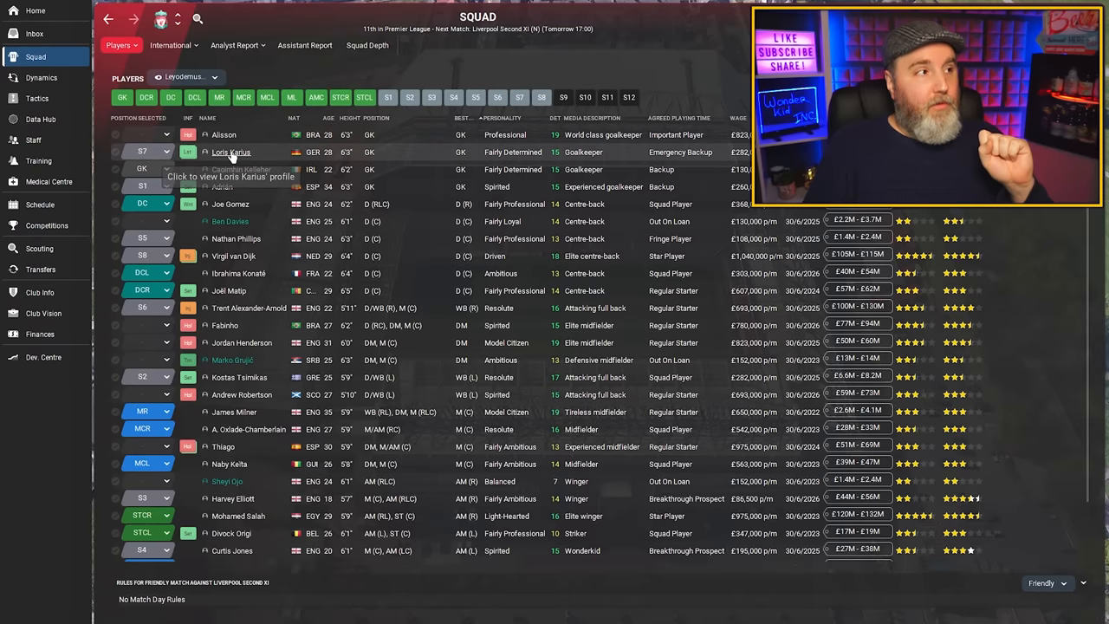
{"action": "left_click", "coordinate": [232, 153]}
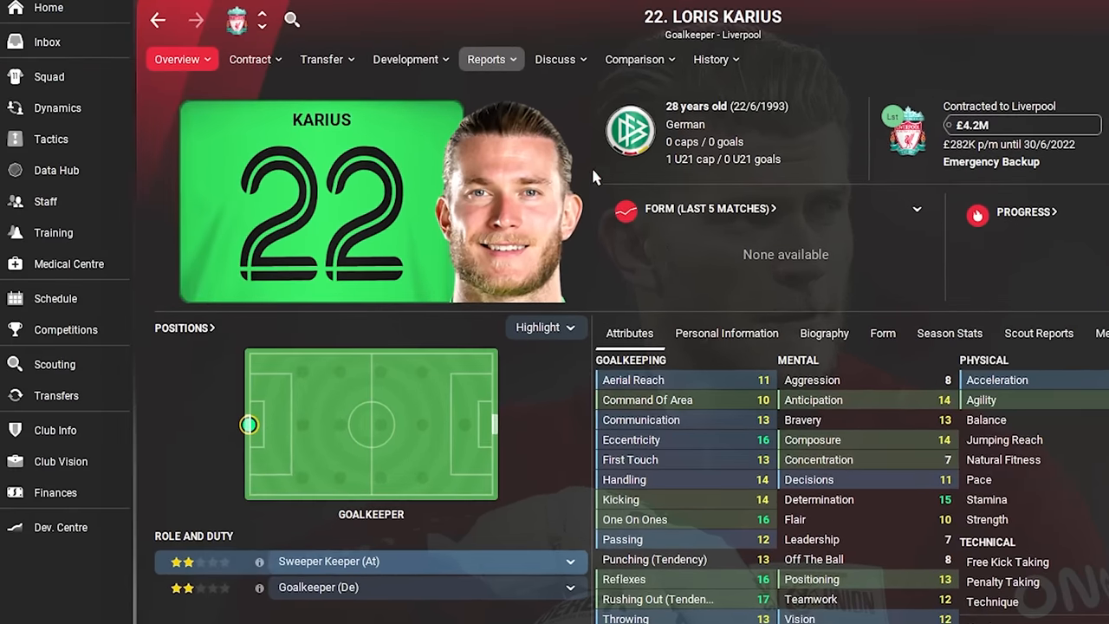
{"action": "left_click", "coordinate": [492, 59]}
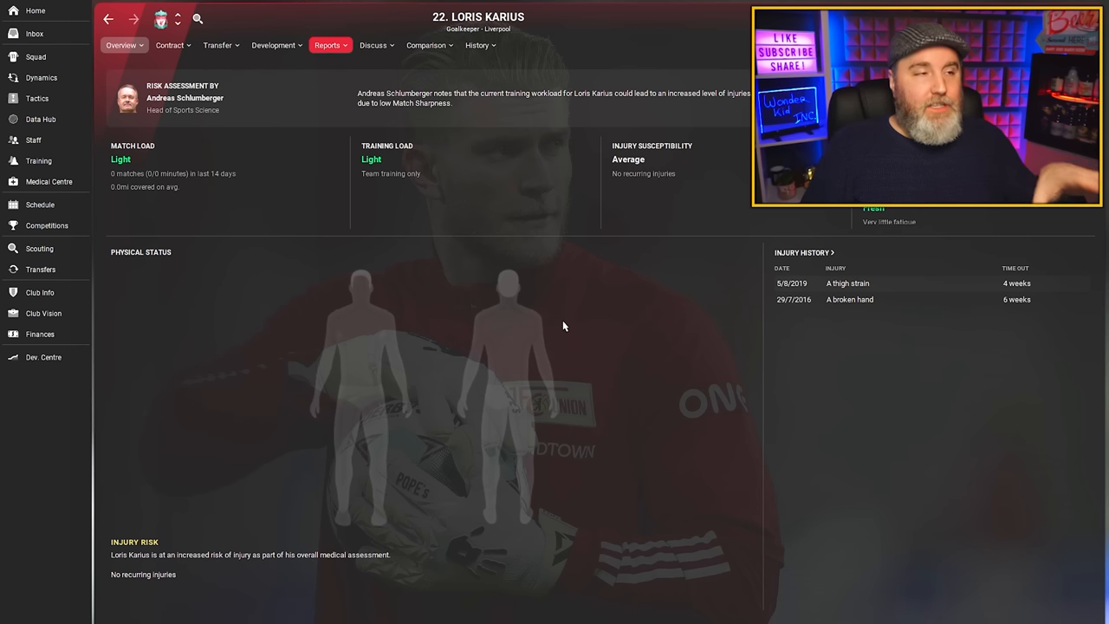
{"action": "mouse_move", "coordinate": [223, 121]}
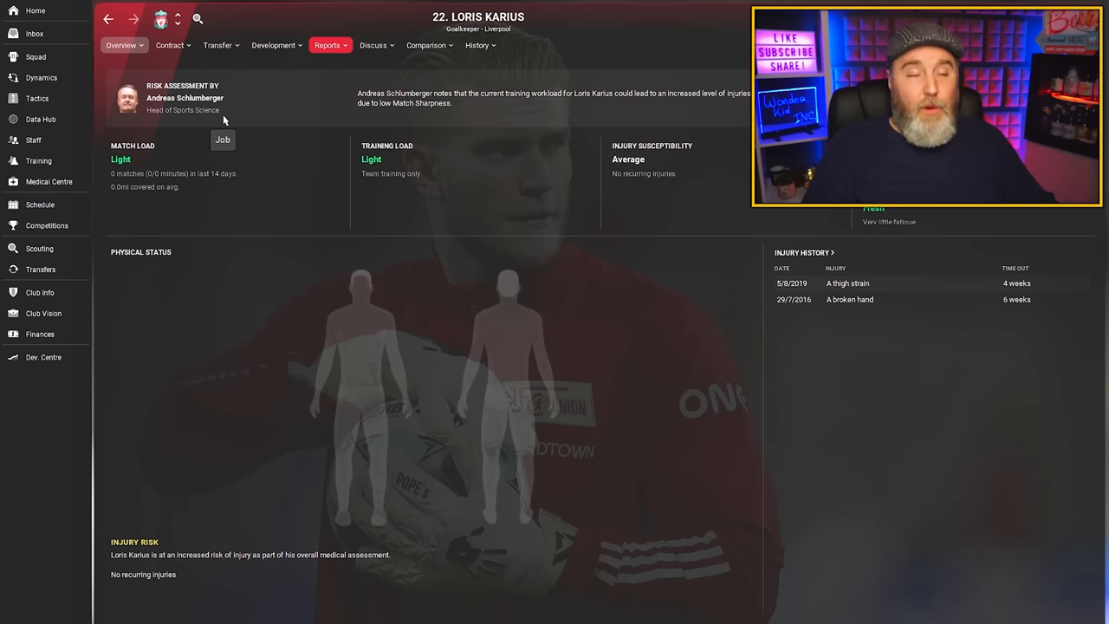
{"action": "mouse_move", "coordinate": [520, 288]}
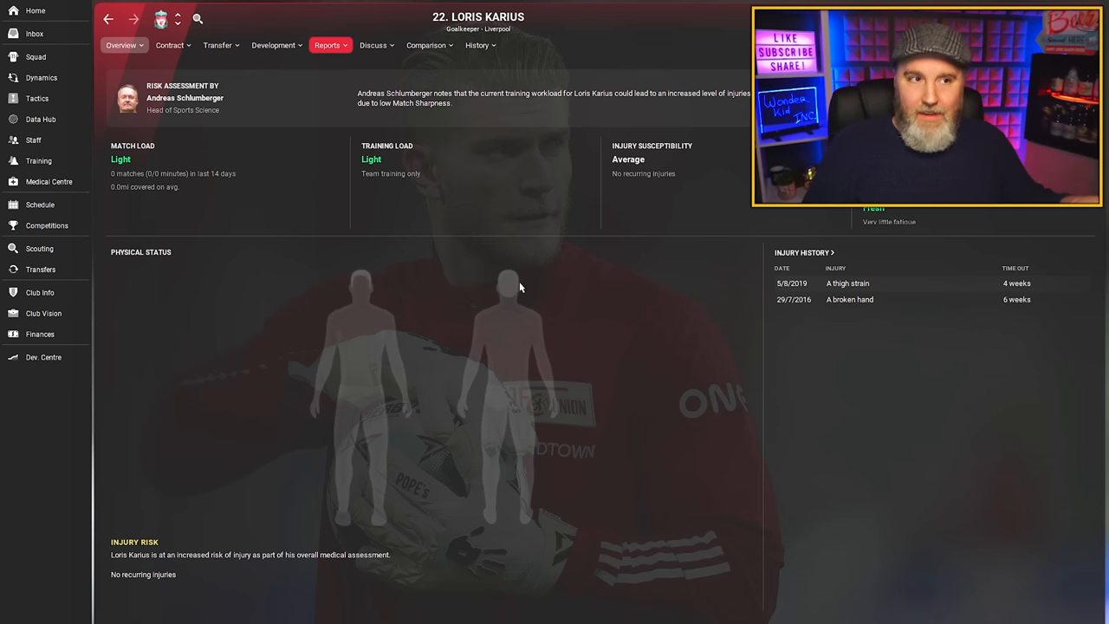
{"action": "mouse_move", "coordinate": [704, 291]}
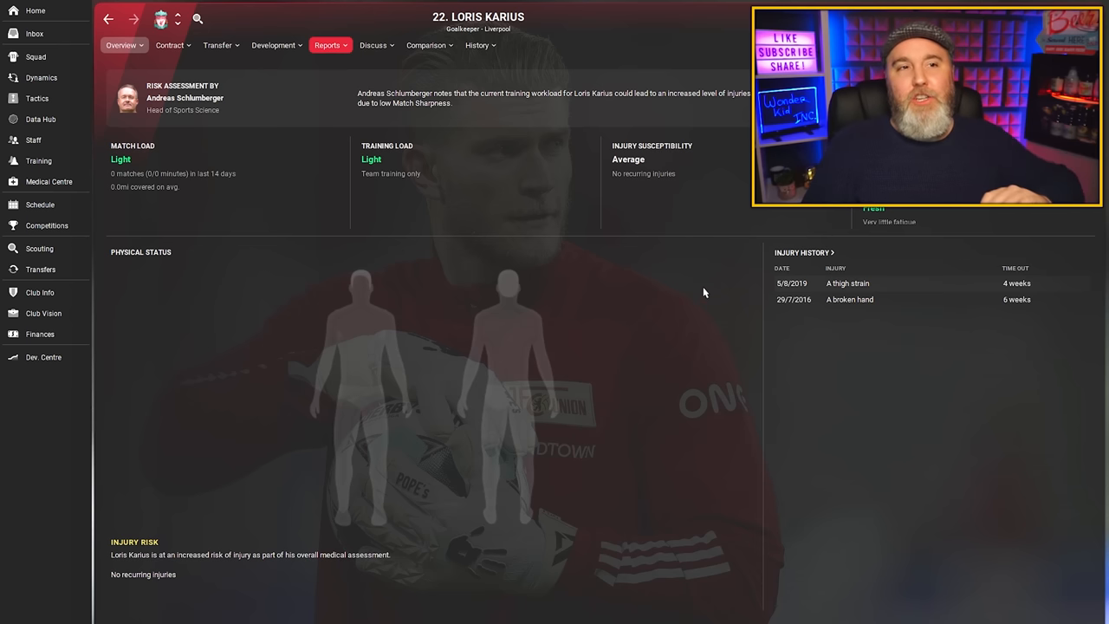
{"action": "mouse_move", "coordinate": [693, 263]}
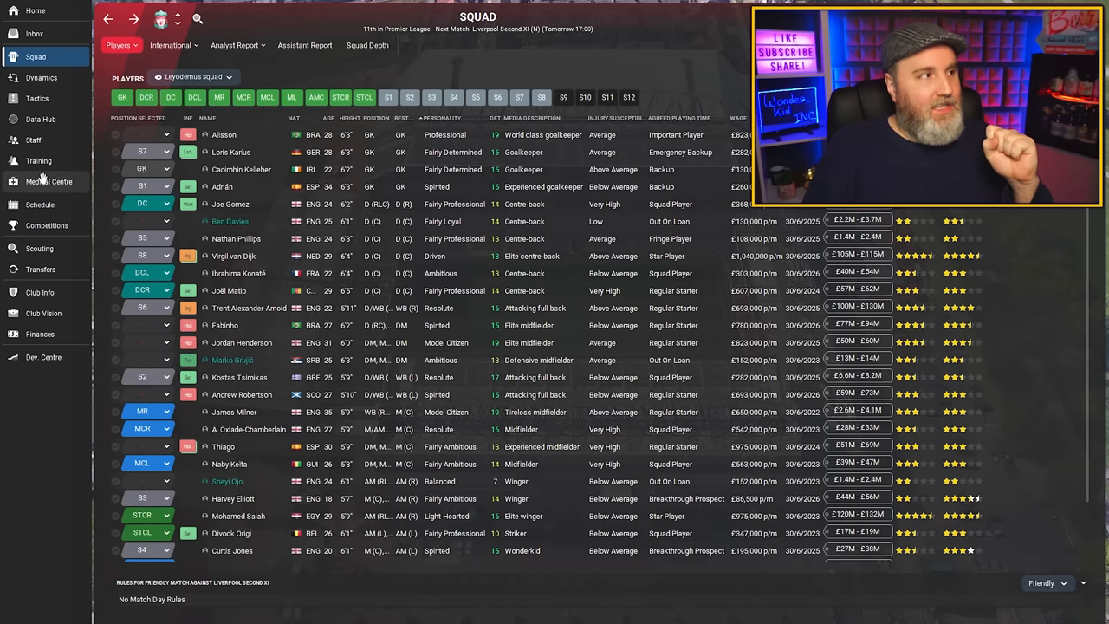
Step: Show the Medical Centre overview with players' loads and injury risk
{"action": "left_click", "coordinate": [49, 182]}
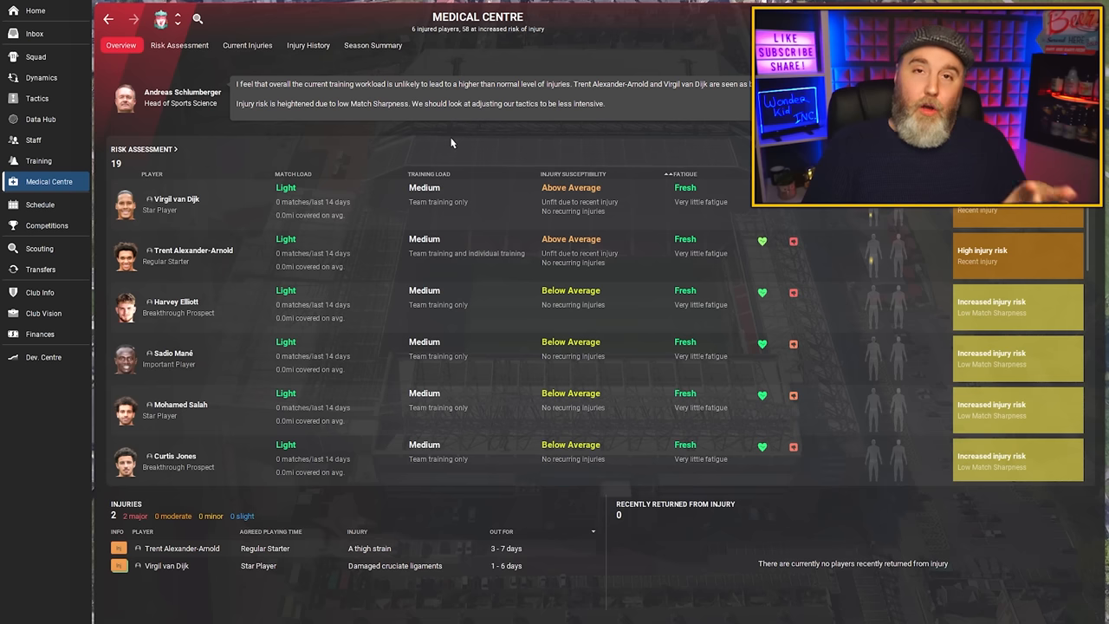
{"action": "mouse_move", "coordinate": [188, 121]}
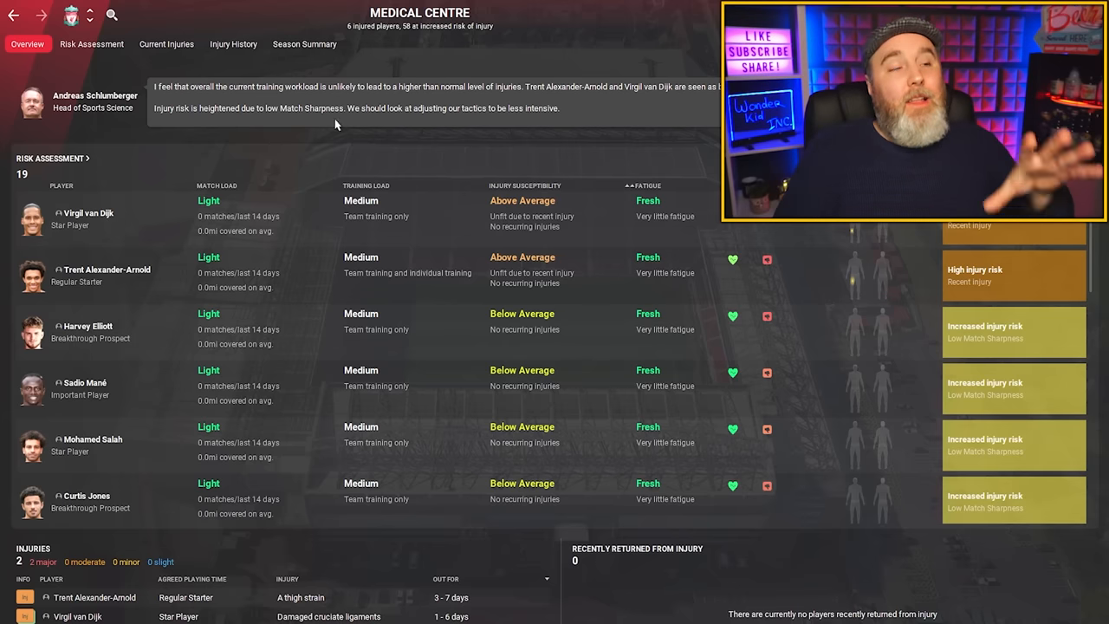
{"action": "mouse_move", "coordinate": [367, 165]}
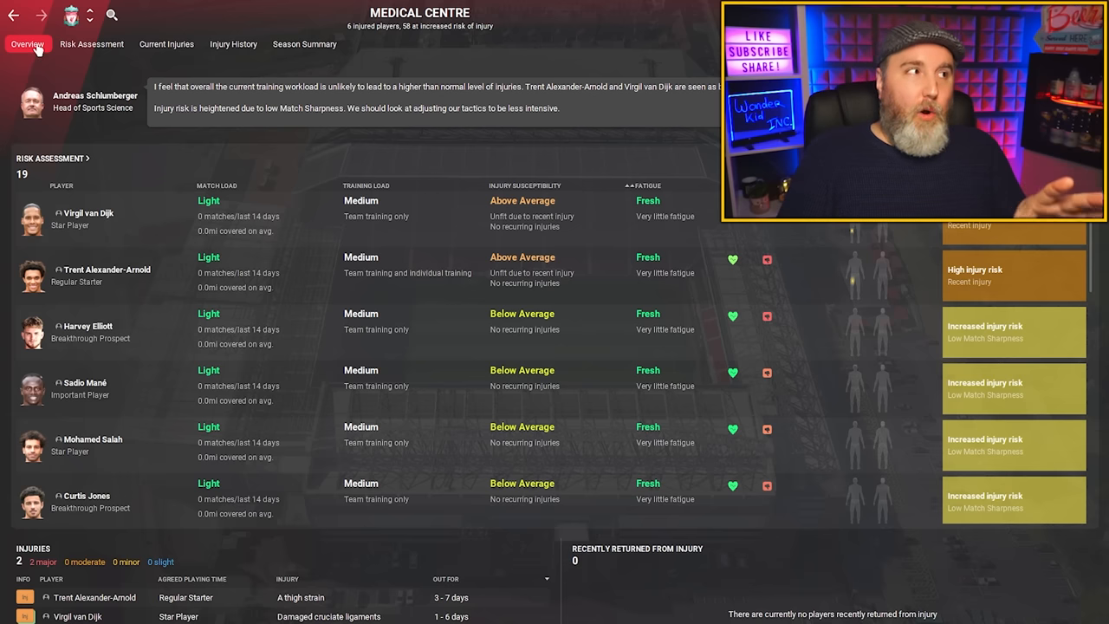
{"action": "mouse_move", "coordinate": [246, 103]}
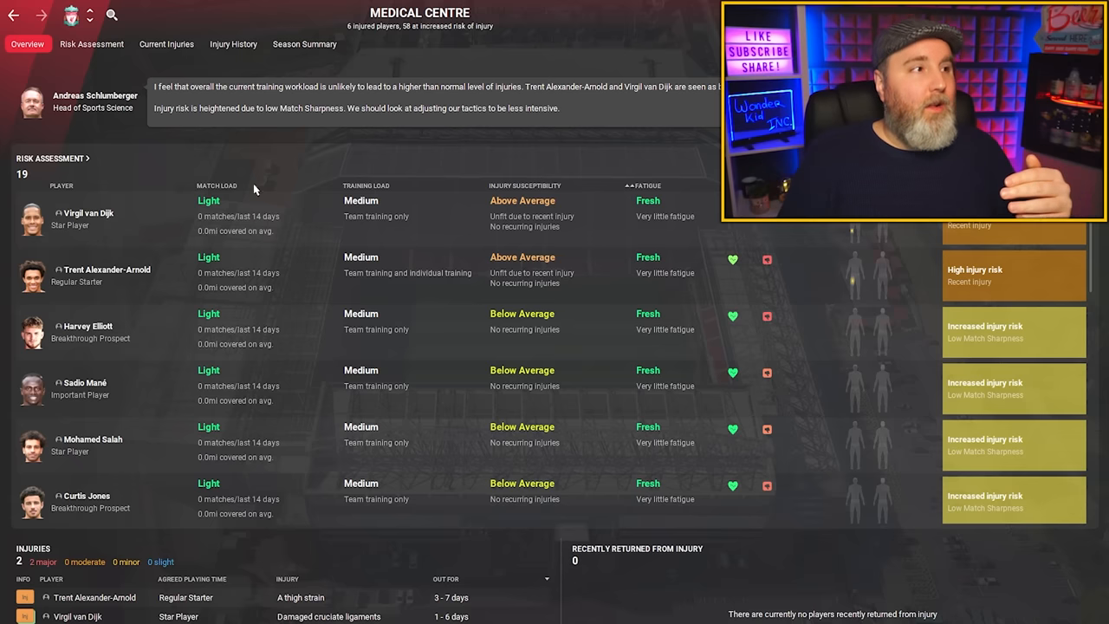
{"action": "mouse_move", "coordinate": [579, 568]}
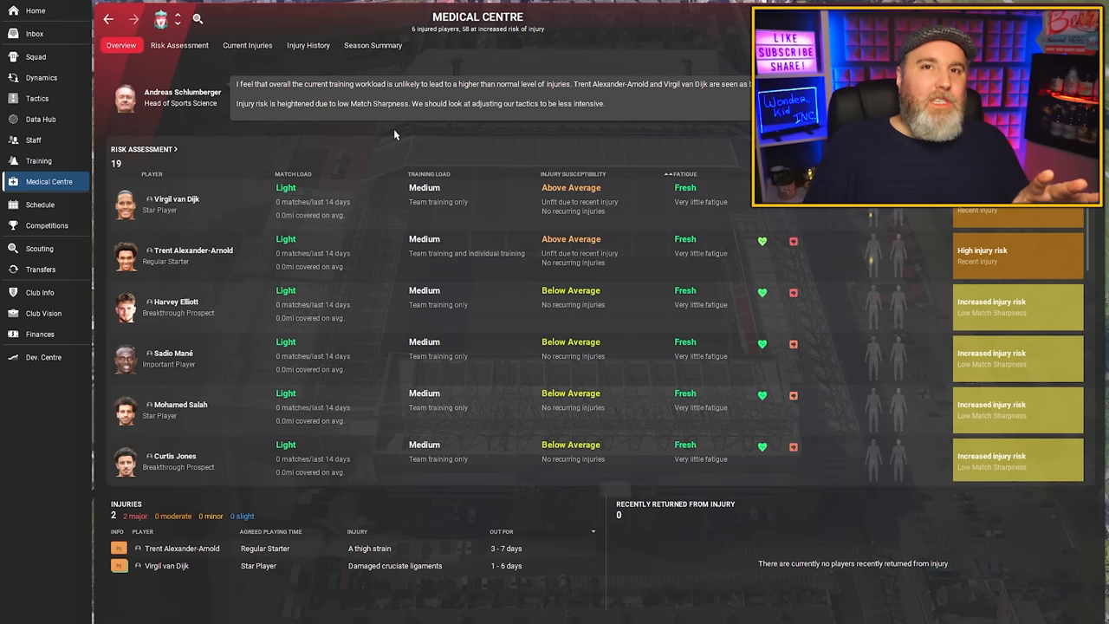
{"action": "mouse_move", "coordinate": [433, 135]}
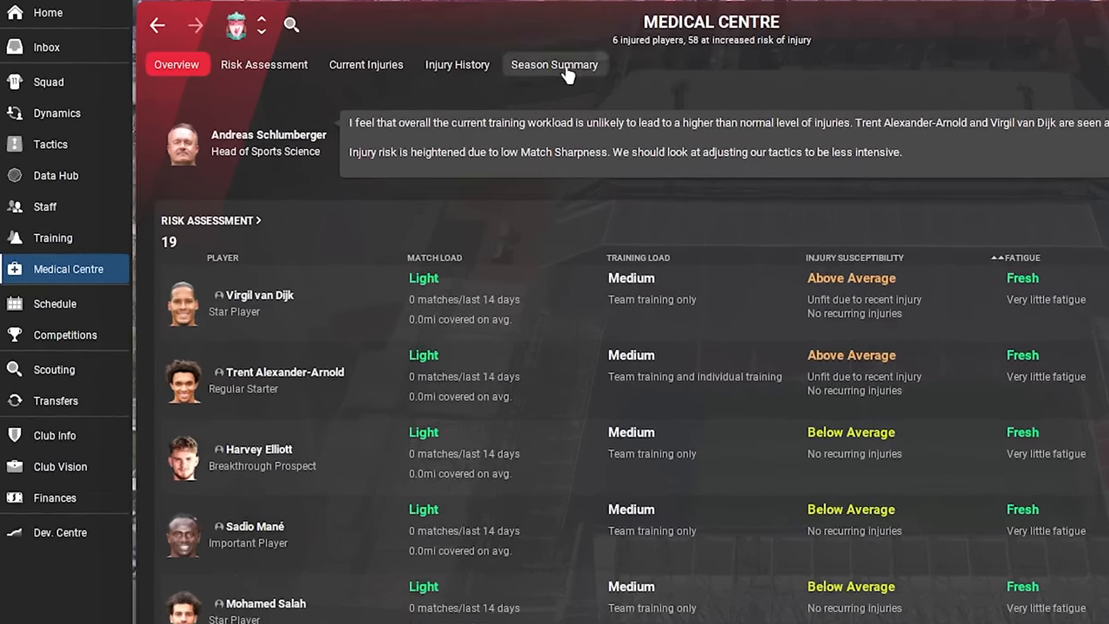
{"action": "left_click", "coordinate": [555, 64]}
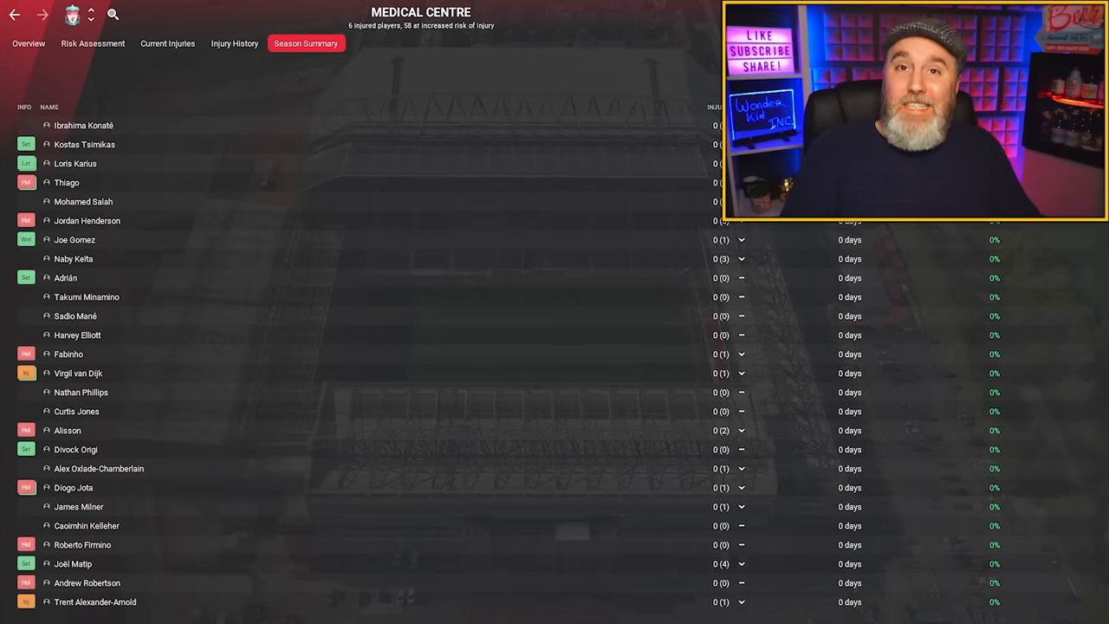
{"action": "left_click", "coordinate": [121, 45]}
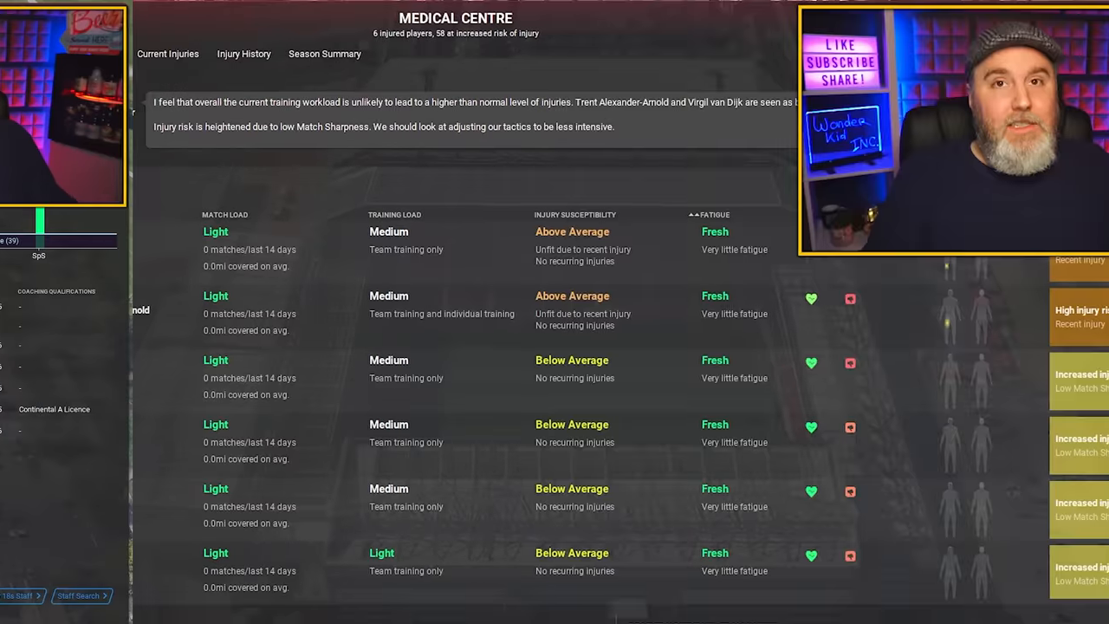
{"action": "left_click", "coordinate": [32, 139]}
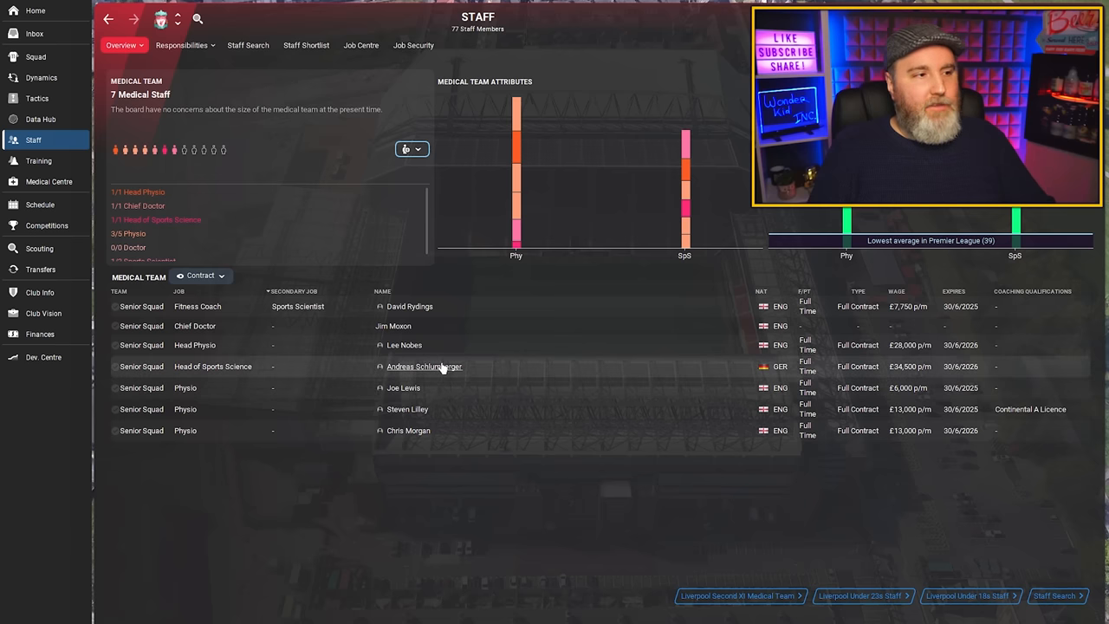
{"action": "left_click", "coordinate": [423, 365]}
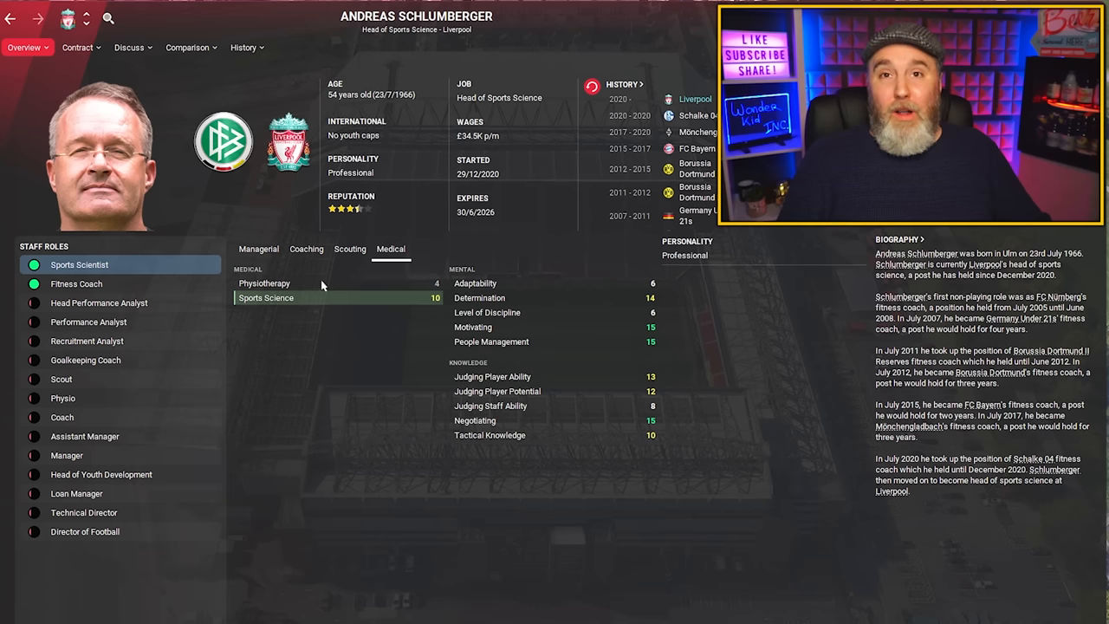
{"action": "mouse_move", "coordinate": [403, 309]}
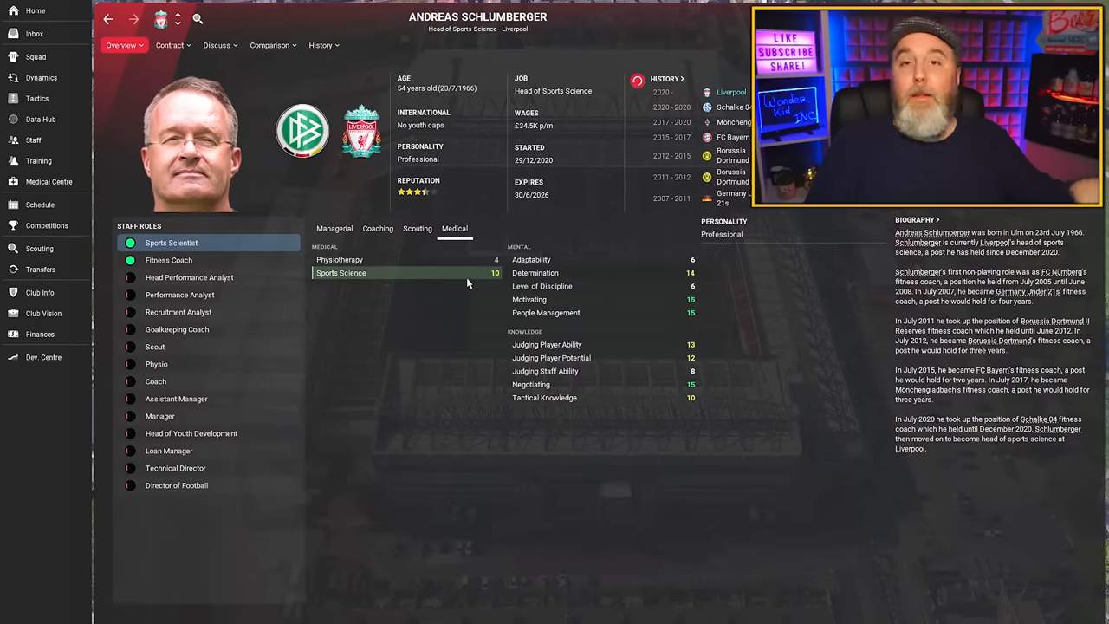
{"action": "mouse_move", "coordinate": [364, 315]}
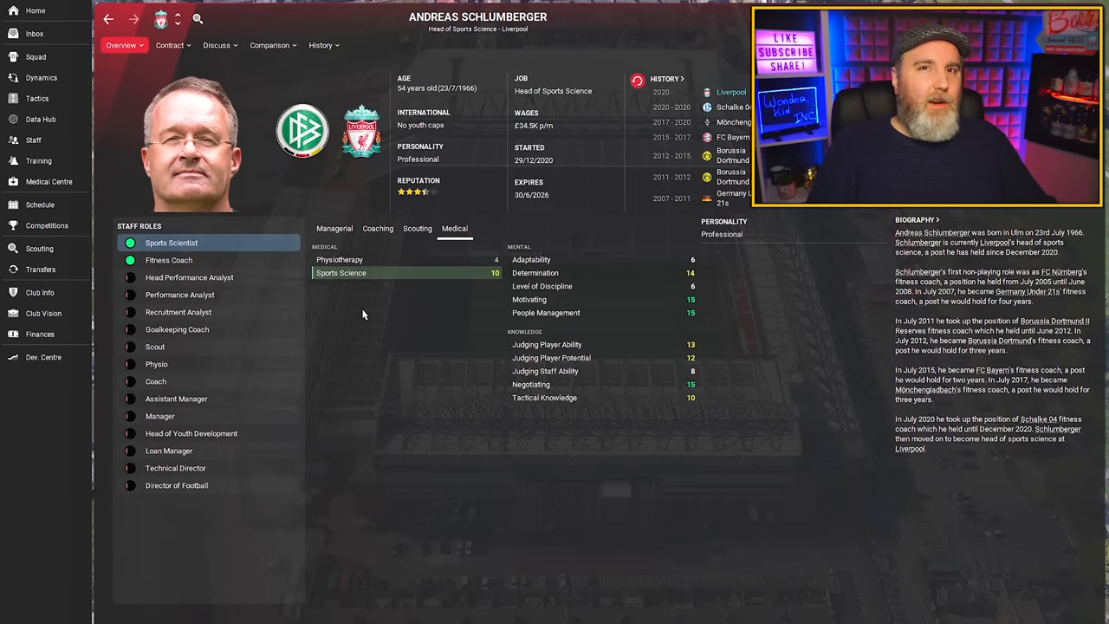
{"action": "mouse_move", "coordinate": [257, 255]}
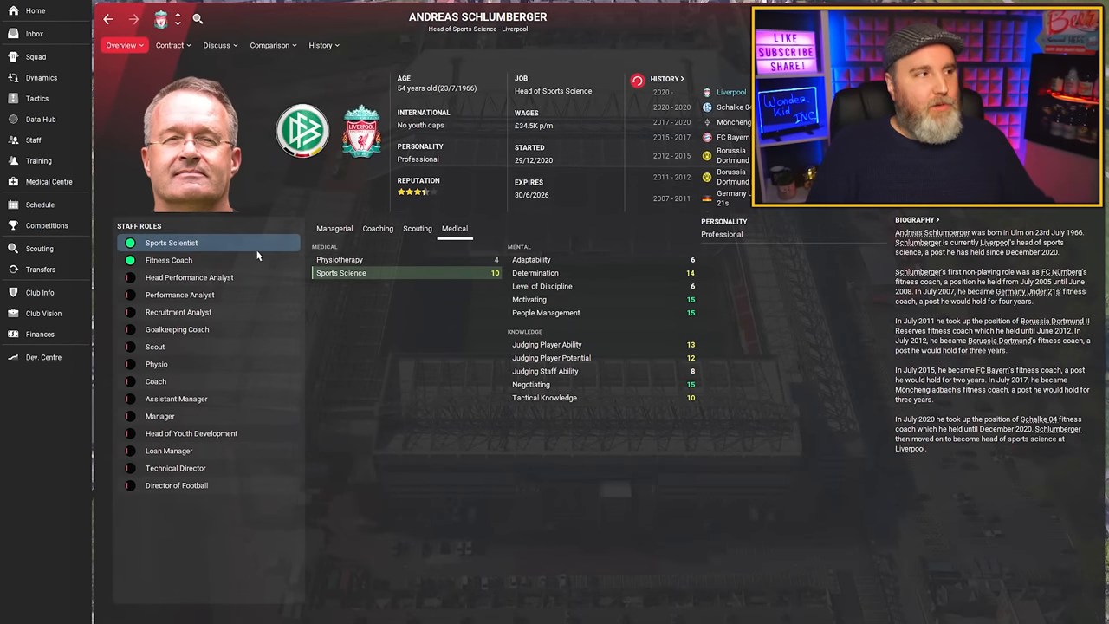
{"action": "mouse_move", "coordinate": [259, 242]}
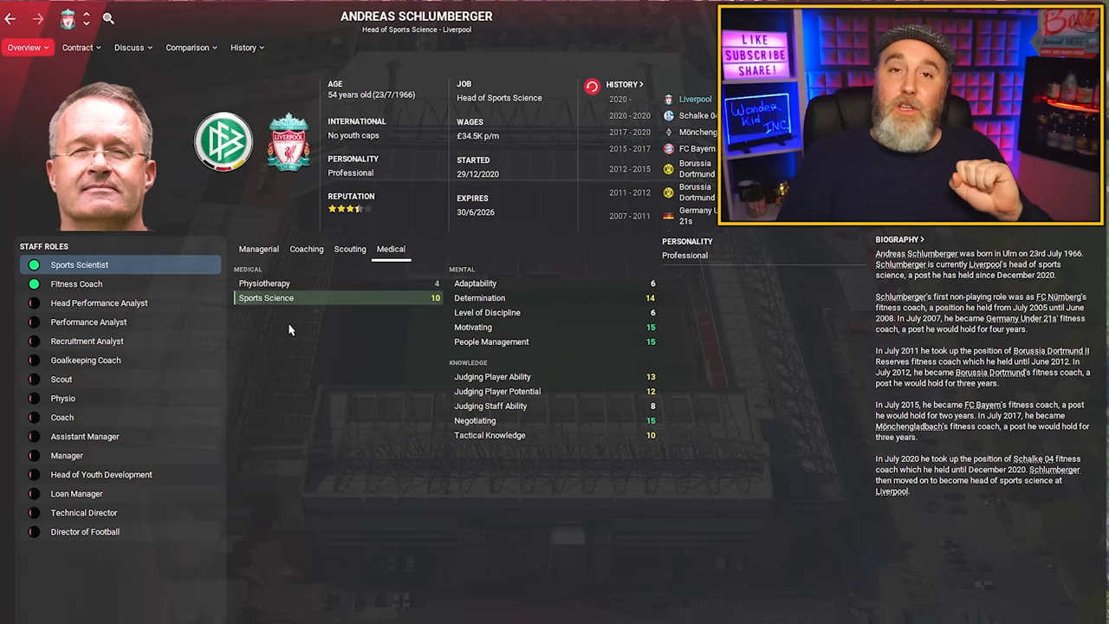
{"action": "mouse_move", "coordinate": [338, 303]}
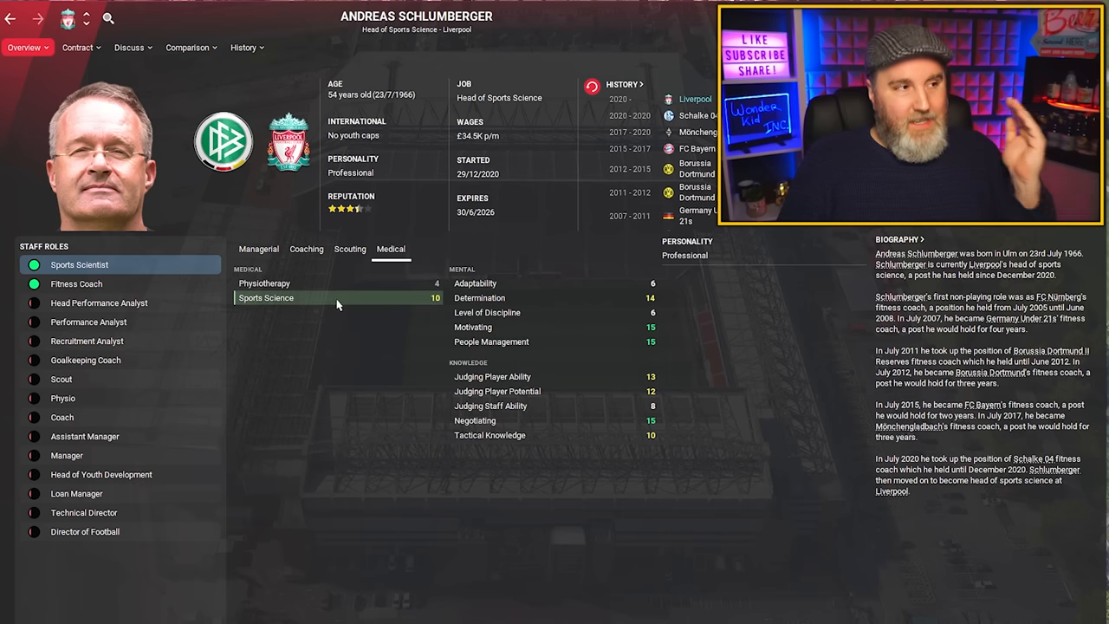
{"action": "mouse_move", "coordinate": [329, 298]}
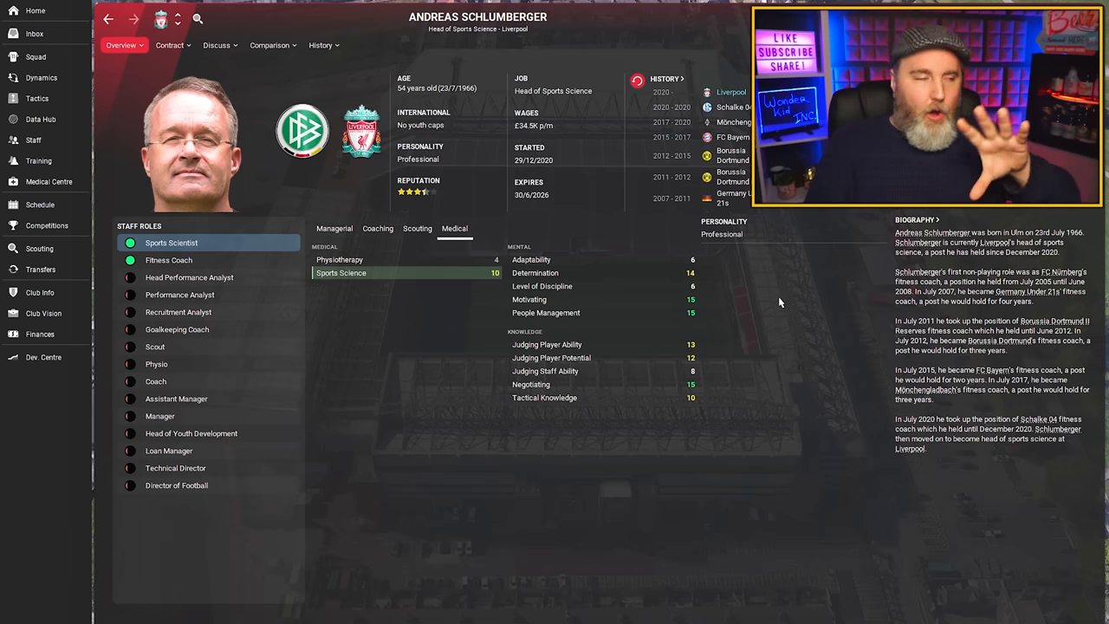
{"action": "mouse_move", "coordinate": [617, 222]}
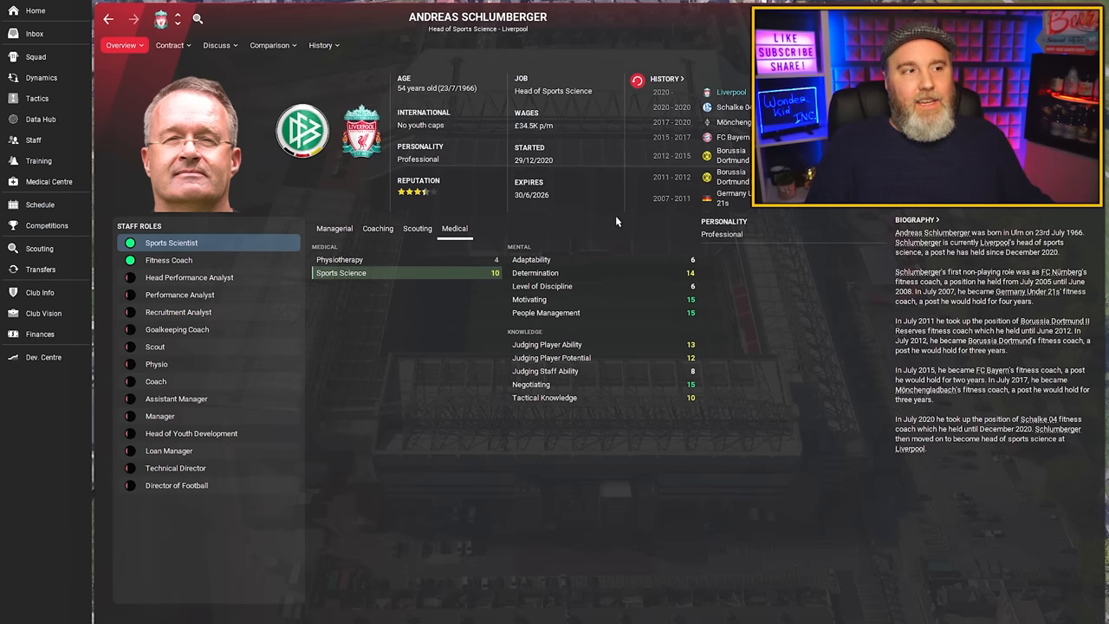
{"action": "mouse_move", "coordinate": [696, 284]}
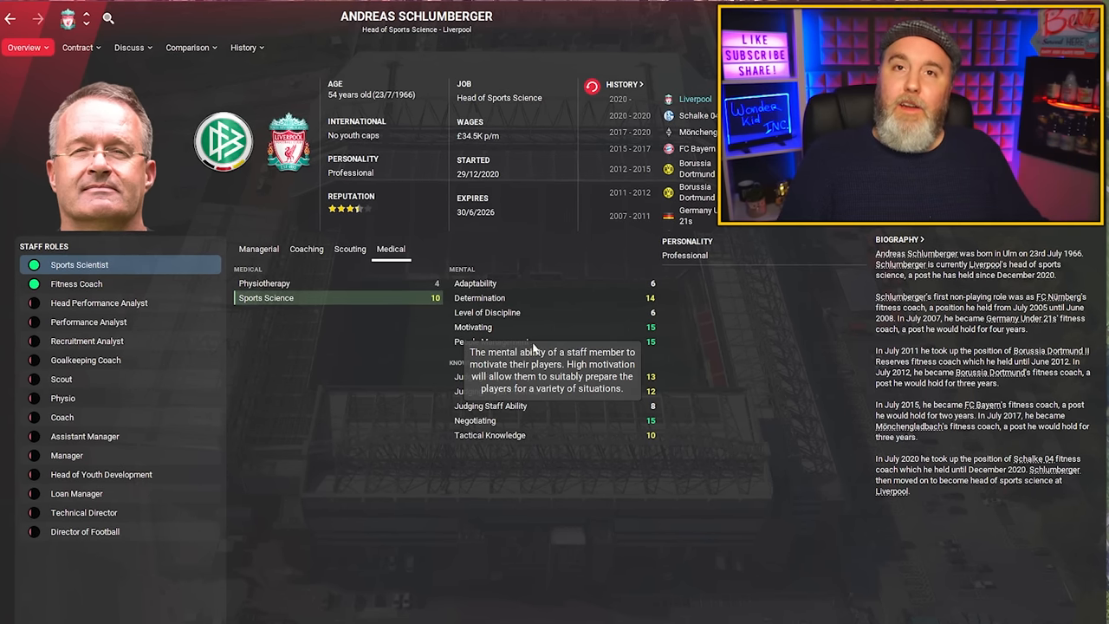
{"action": "mouse_move", "coordinate": [310, 333]}
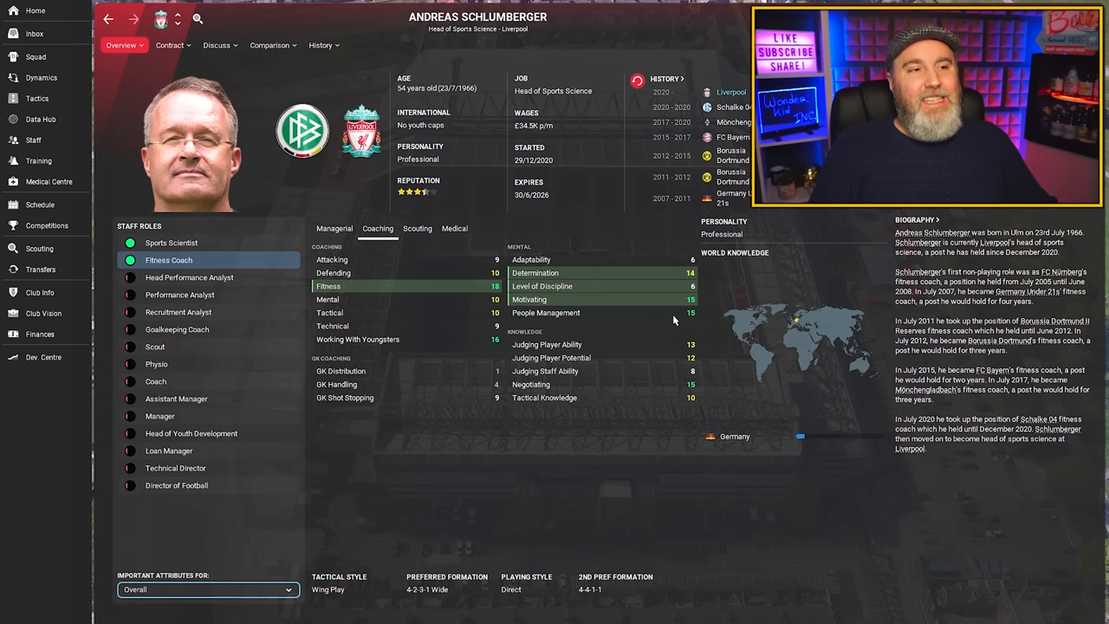
{"action": "mouse_move", "coordinate": [686, 338]}
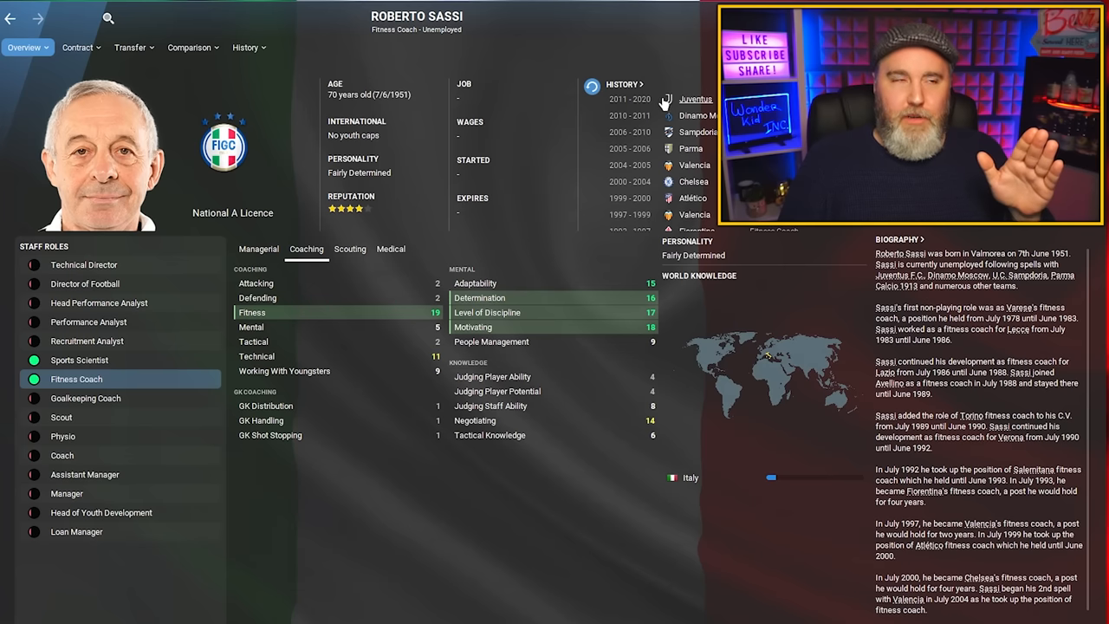
{"action": "mouse_move", "coordinate": [468, 188]}
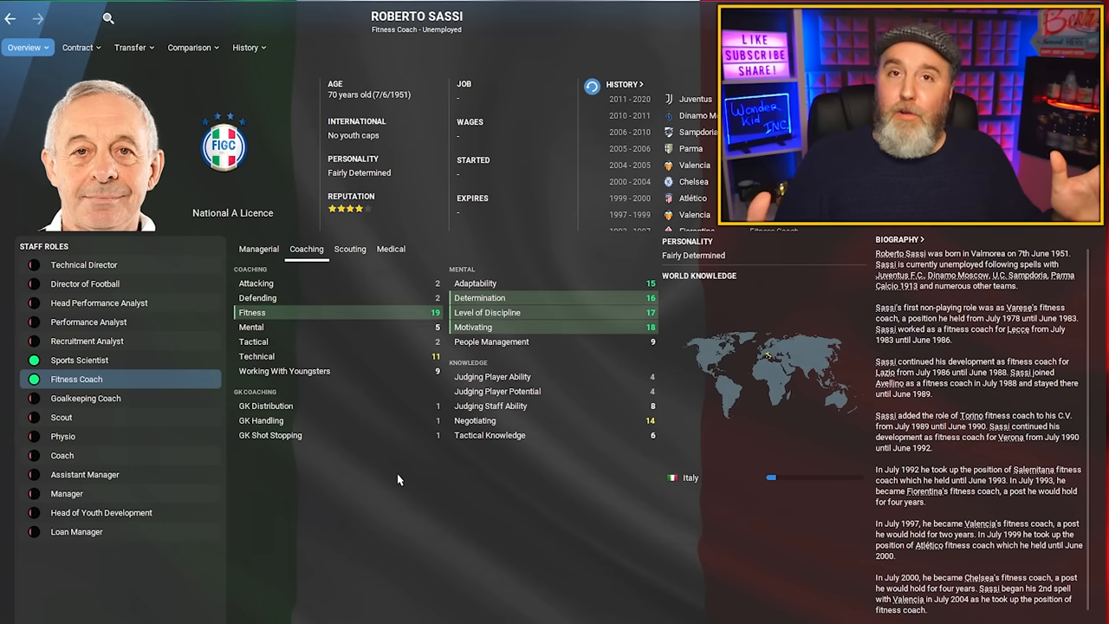
{"action": "mouse_move", "coordinate": [458, 499]}
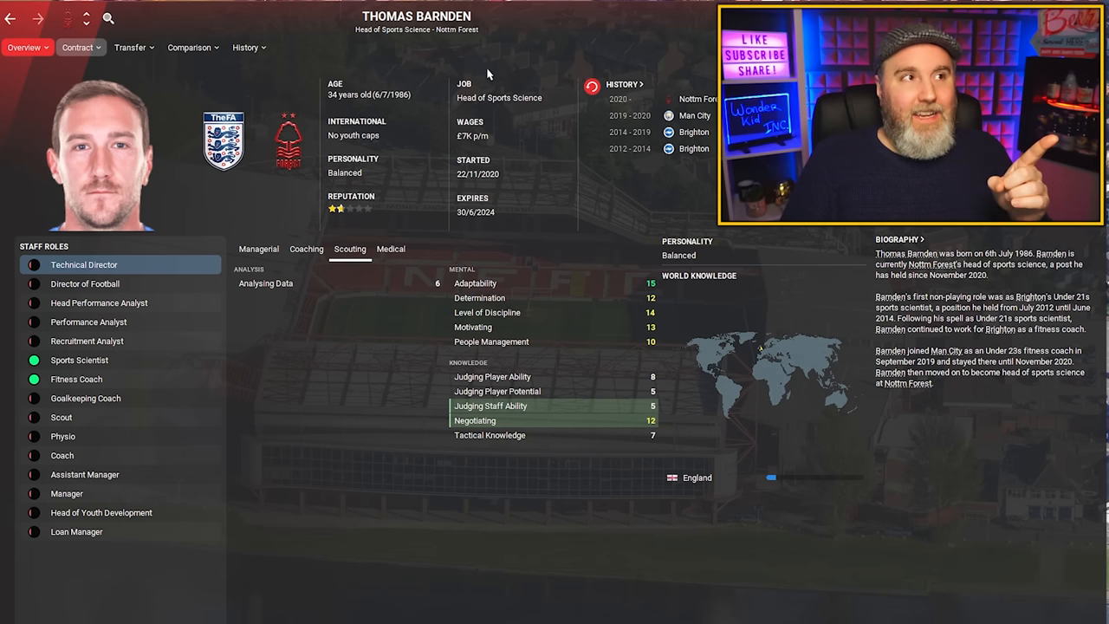
{"action": "mouse_move", "coordinate": [364, 59]}
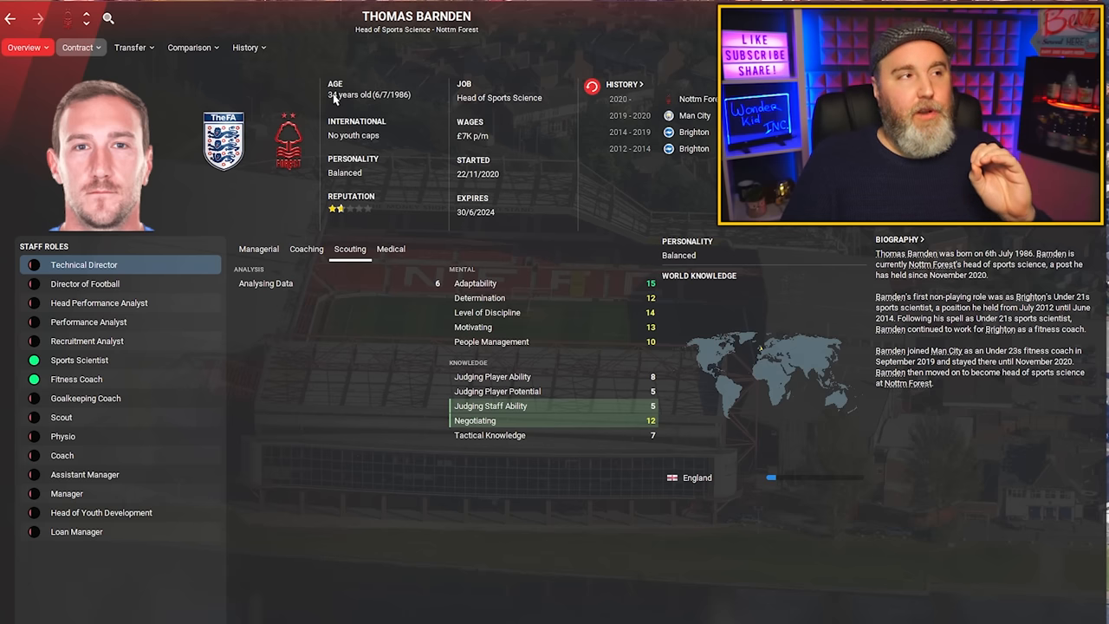
{"action": "mouse_move", "coordinate": [224, 139]}
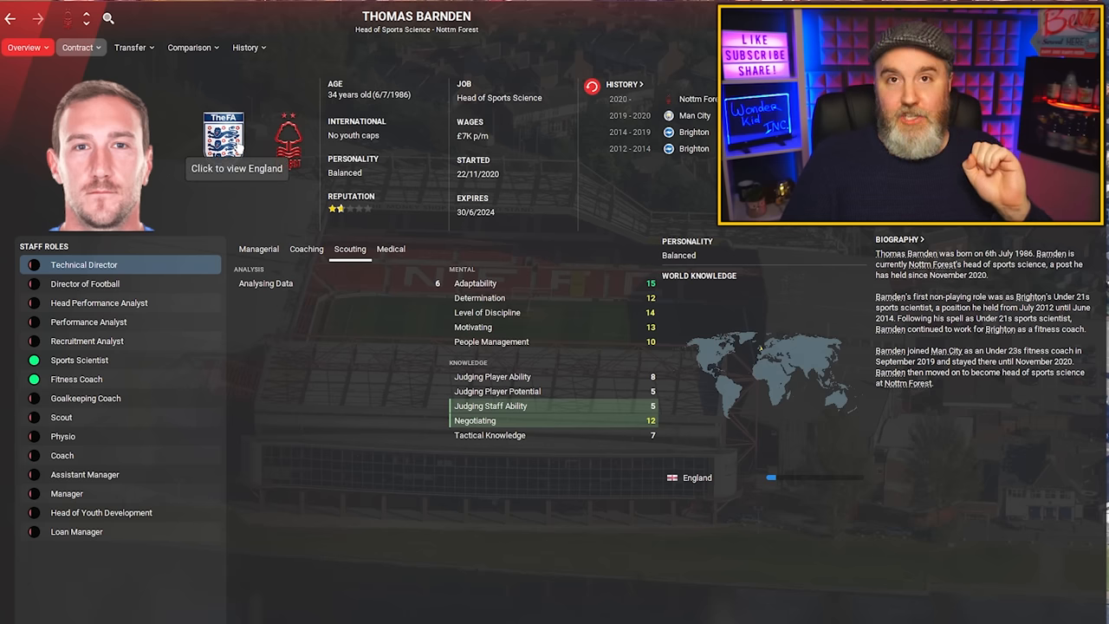
{"action": "mouse_move", "coordinate": [360, 319]}
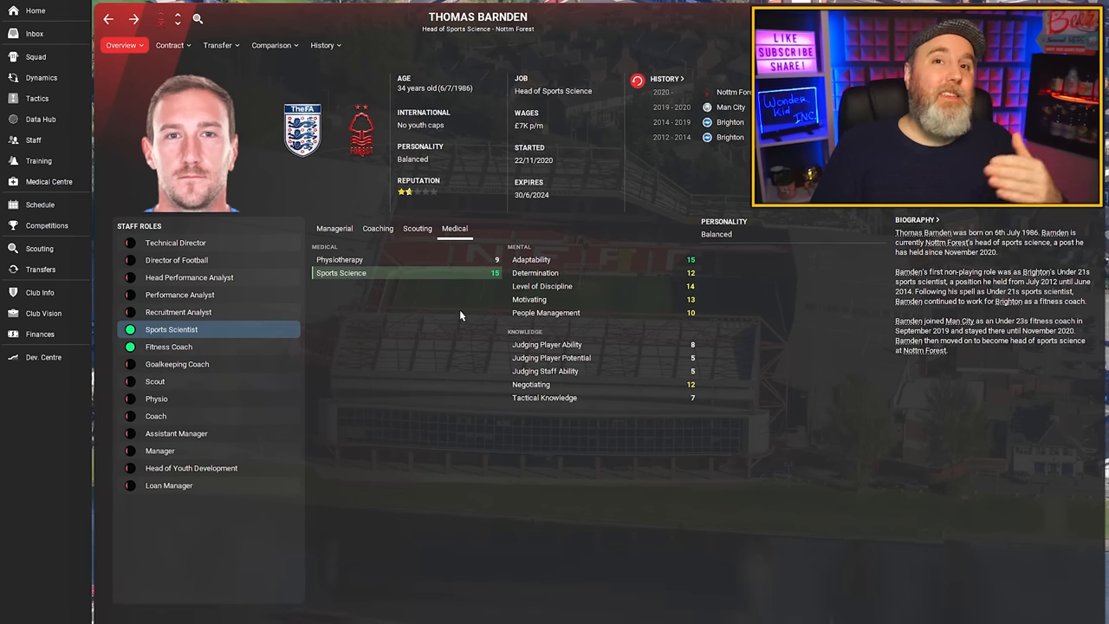
{"action": "mouse_move", "coordinate": [321, 337]}
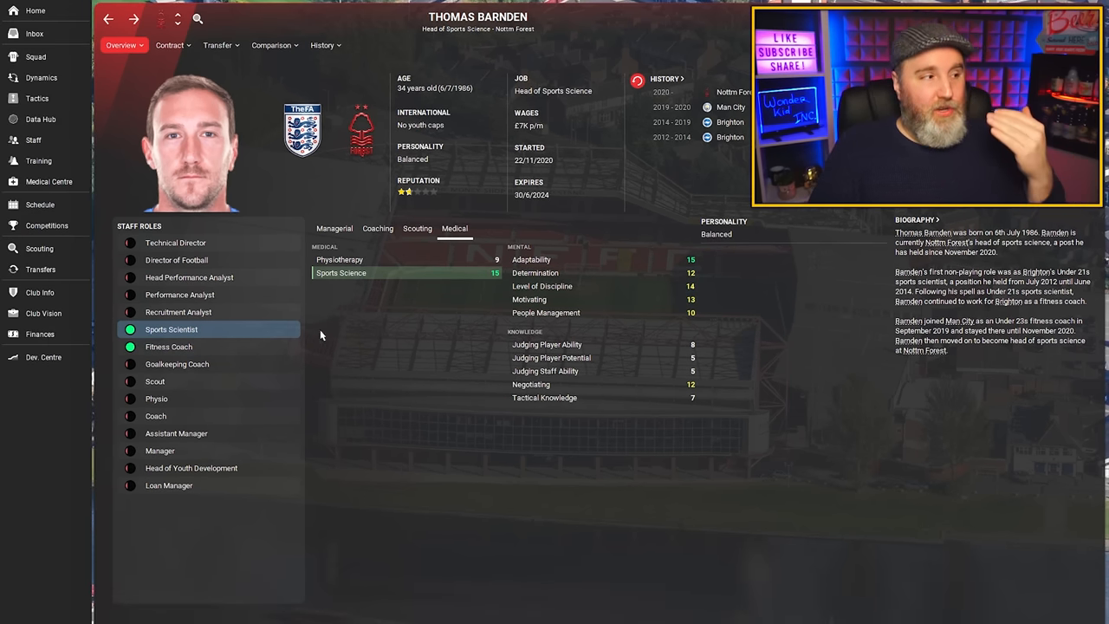
{"action": "left_click", "coordinate": [168, 346]}
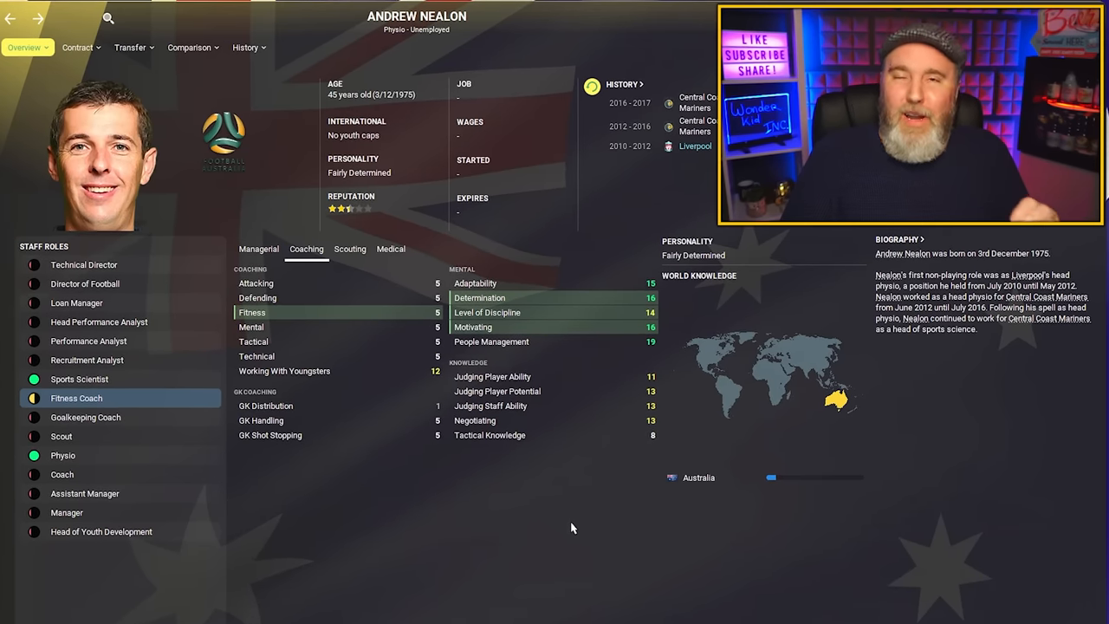
{"action": "mouse_move", "coordinate": [579, 214]}
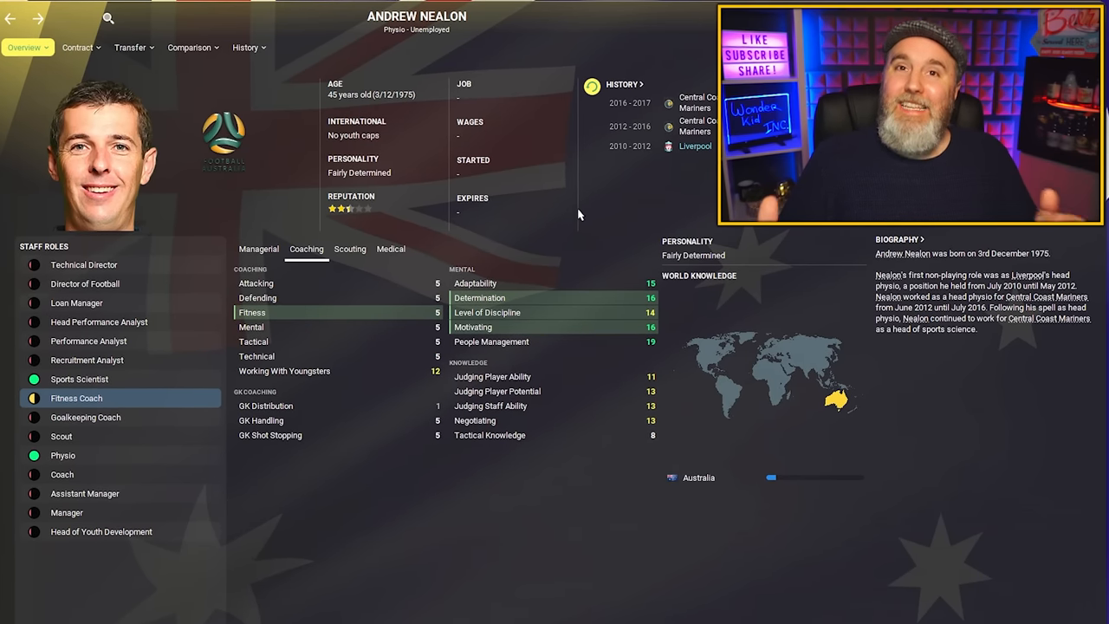
{"action": "mouse_move", "coordinate": [468, 31]}
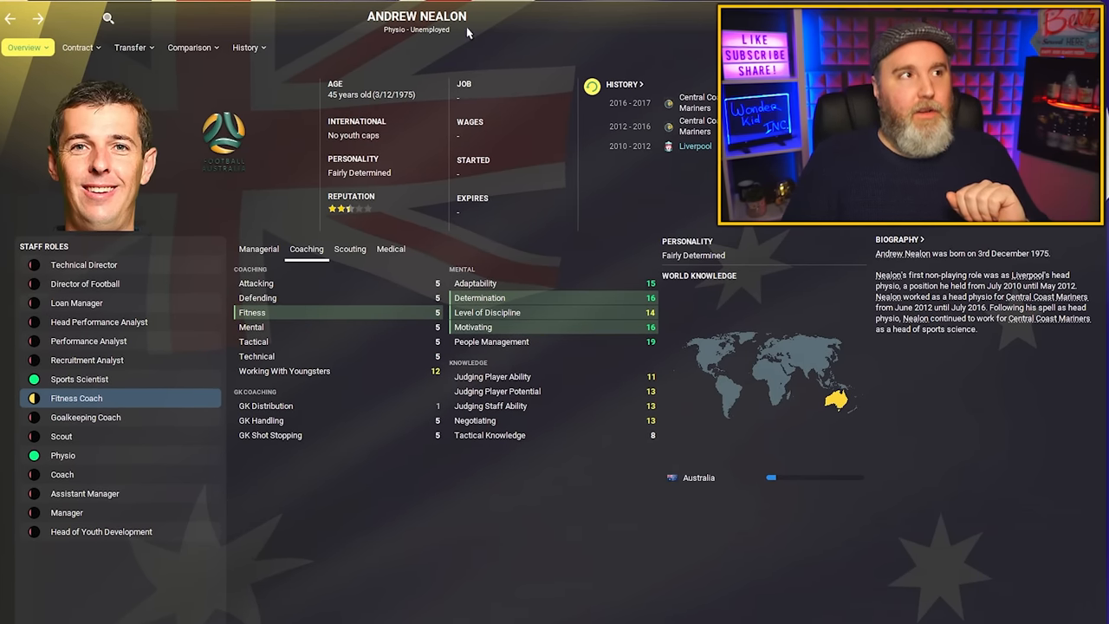
{"action": "mouse_move", "coordinate": [264, 154]}
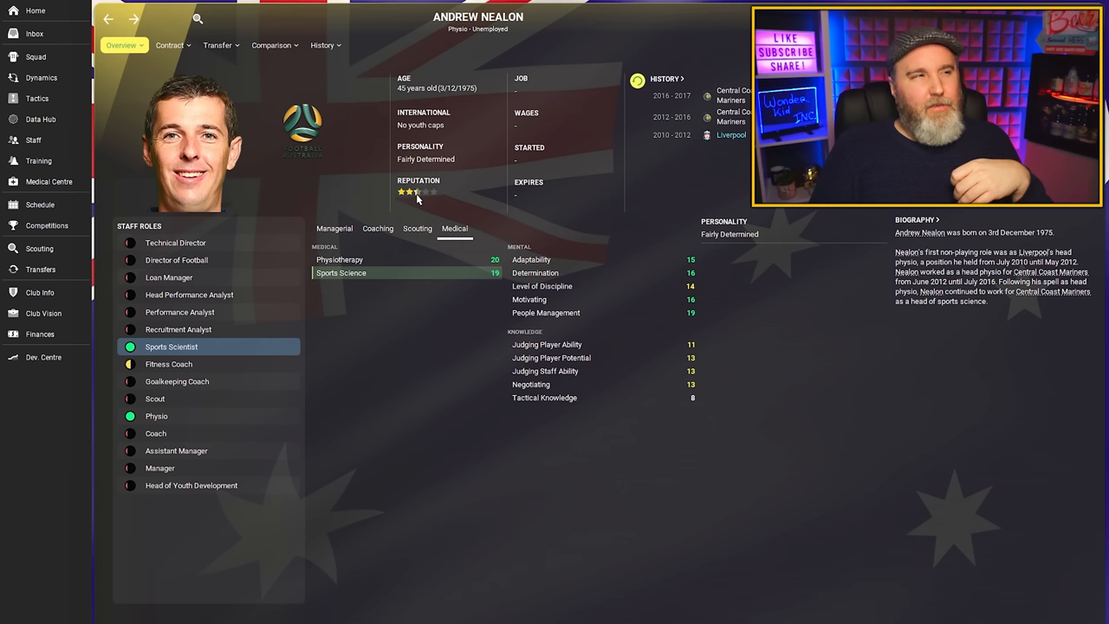
{"action": "mouse_move", "coordinate": [417, 192]}
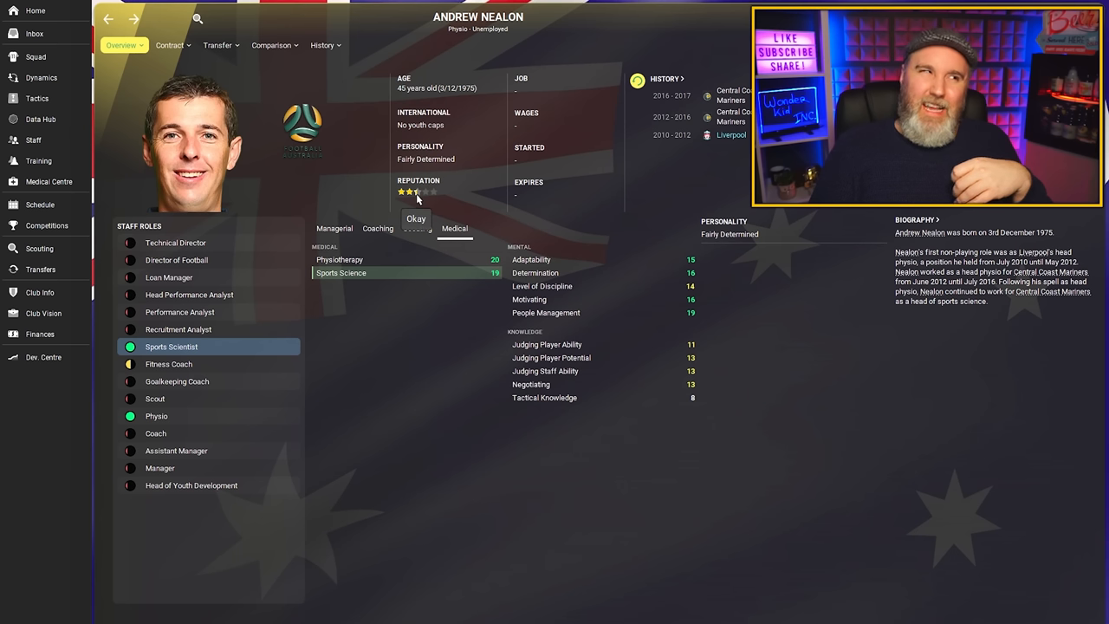
{"action": "mouse_move", "coordinate": [426, 339]}
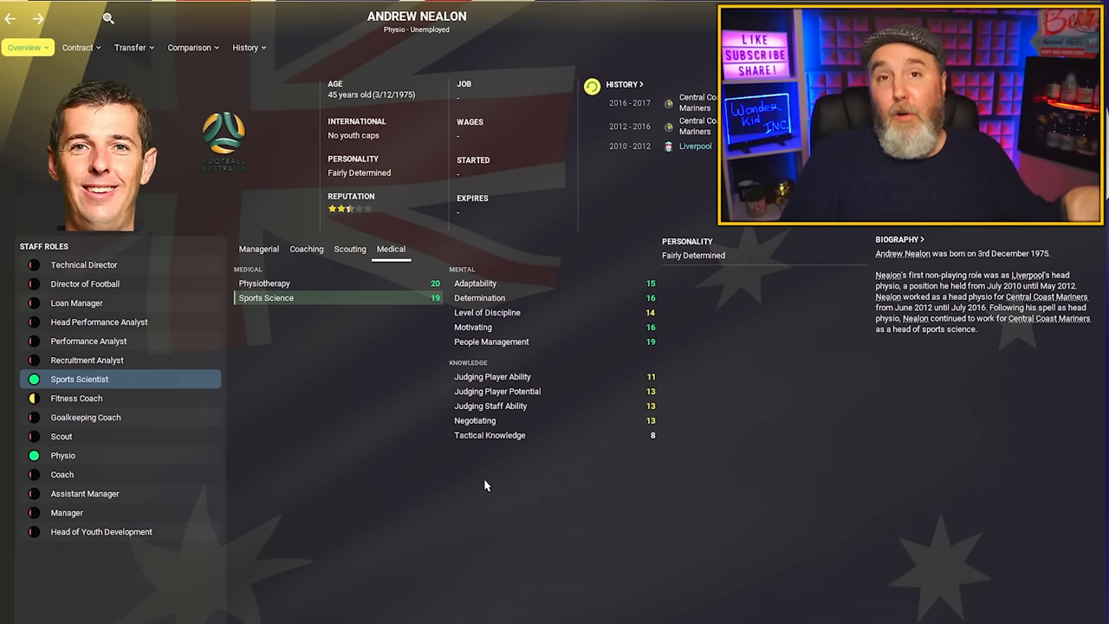
{"action": "mouse_move", "coordinate": [524, 440]}
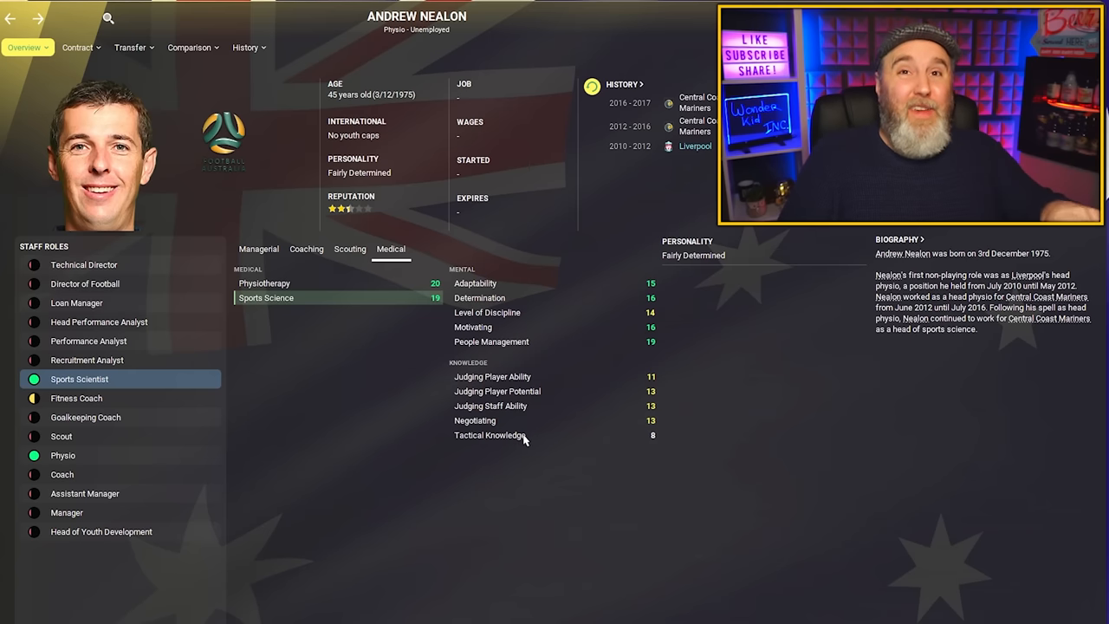
{"action": "mouse_move", "coordinate": [376, 315]}
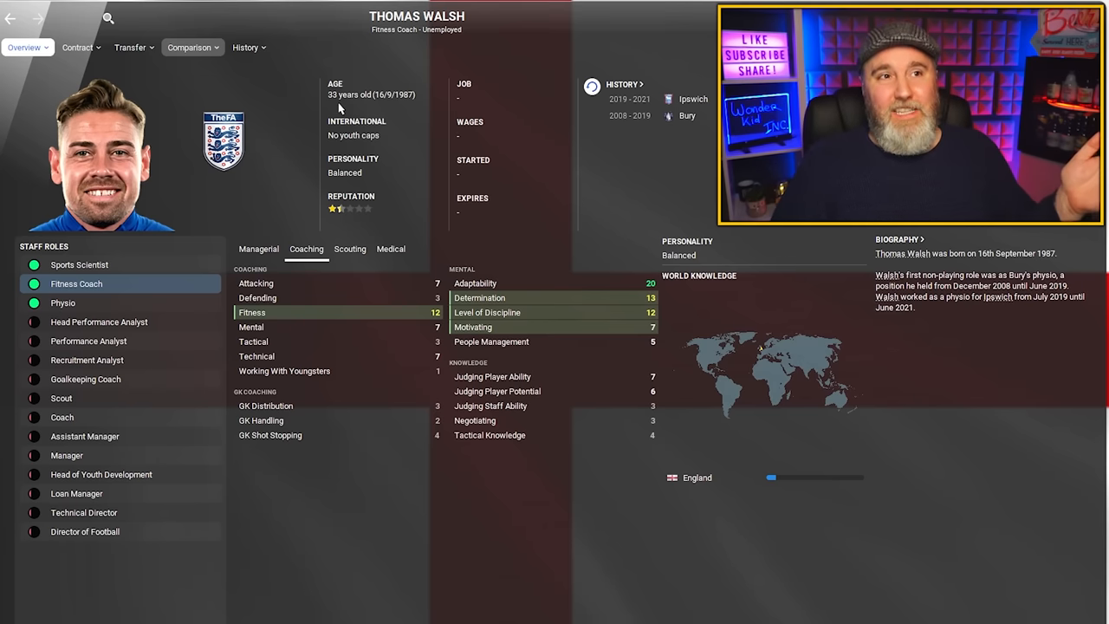
{"action": "mouse_move", "coordinate": [147, 263]}
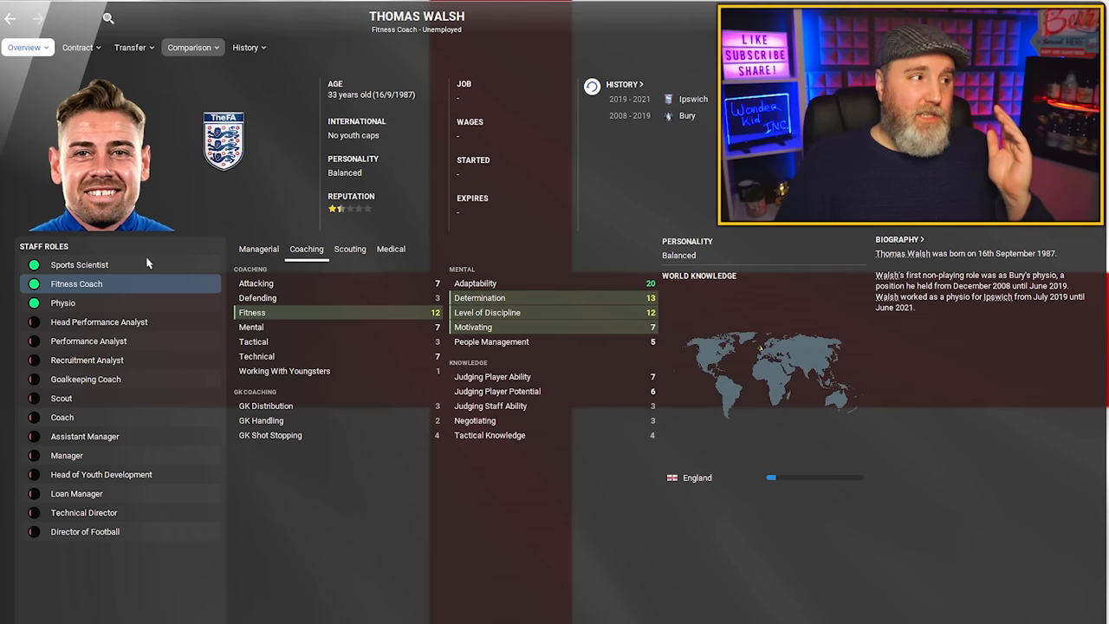
{"action": "mouse_move", "coordinate": [123, 301]}
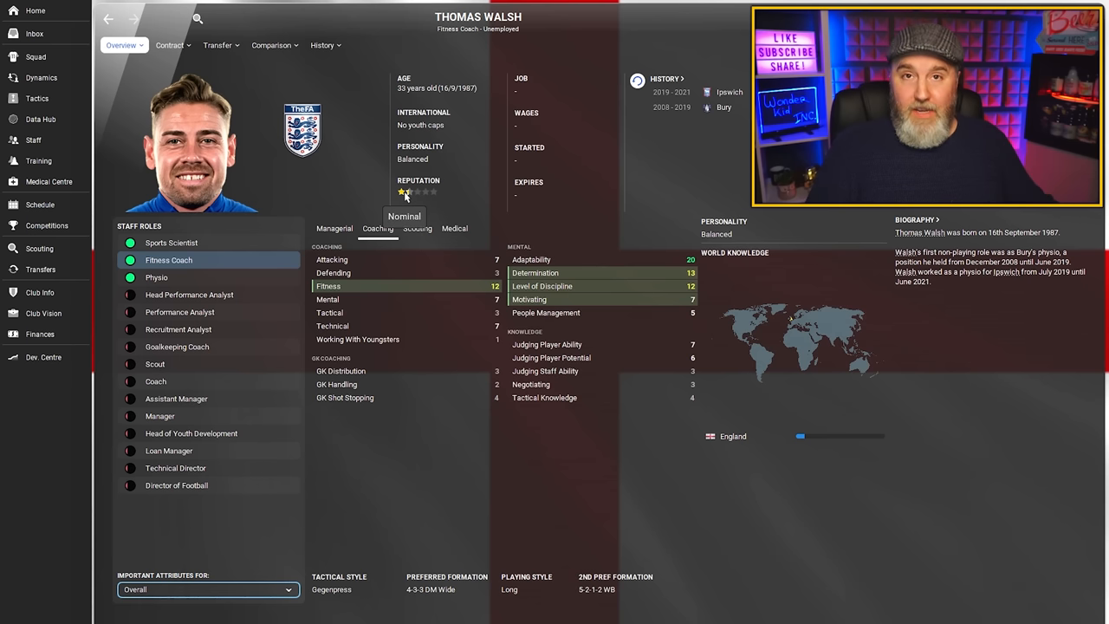
Step: Show Thomas Walsh's Medical attributes for the Sports Scientist role
{"action": "left_click", "coordinate": [454, 229]}
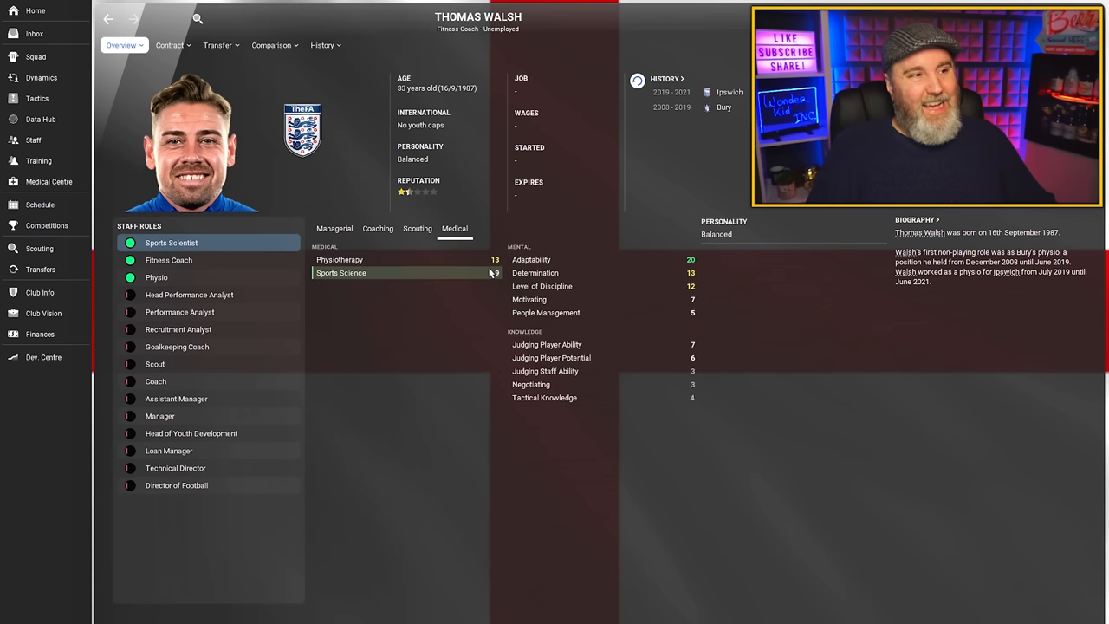
{"action": "mouse_move", "coordinate": [478, 291]}
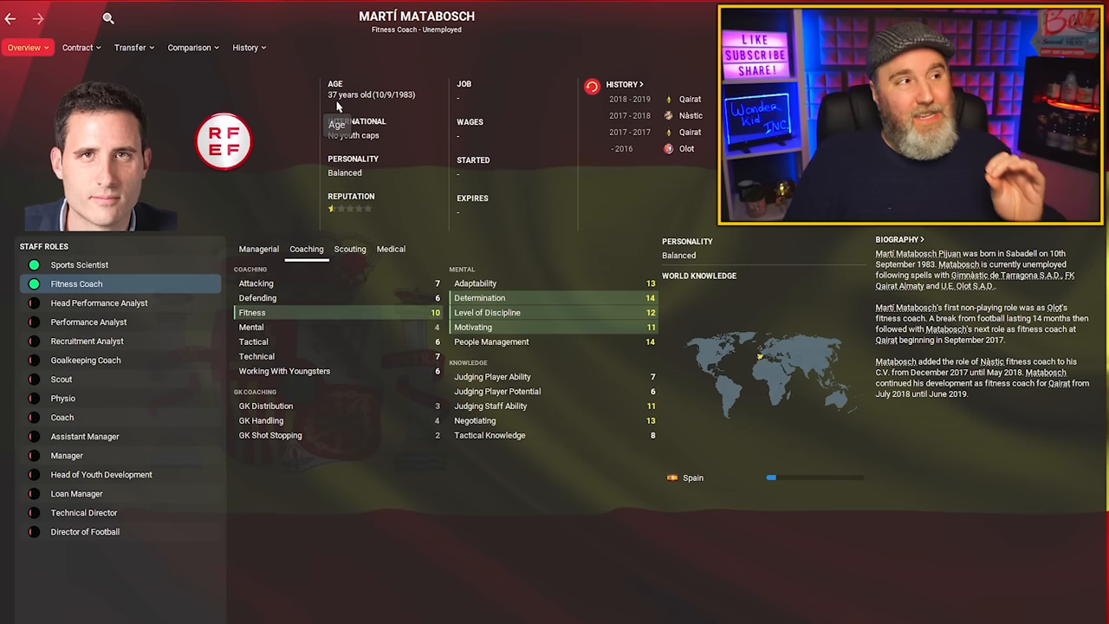
{"action": "mouse_move", "coordinate": [333, 209]}
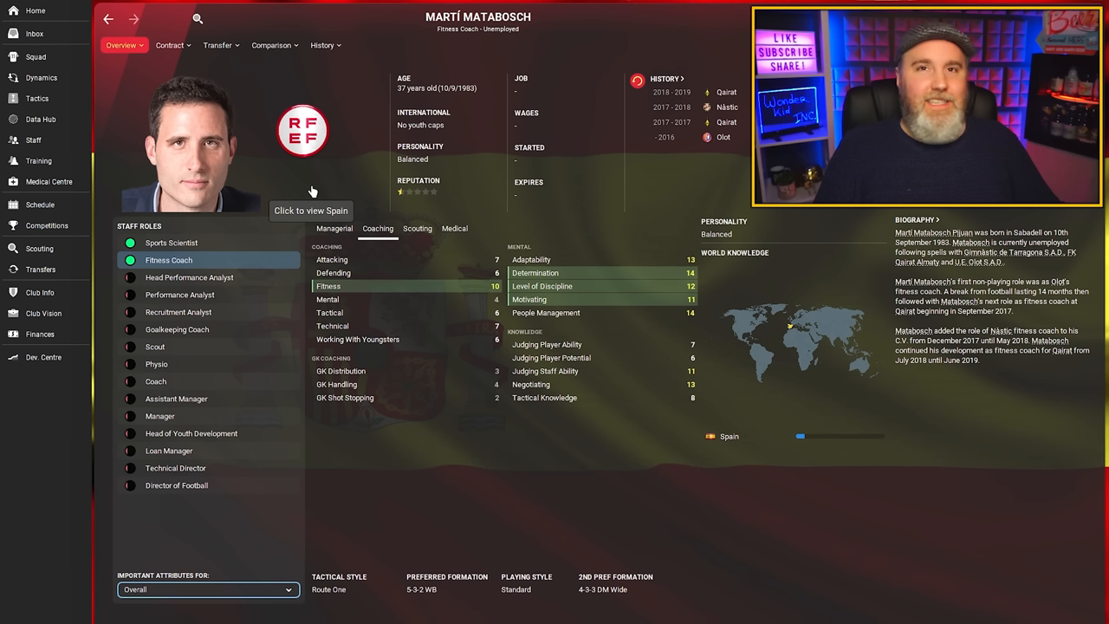
{"action": "mouse_move", "coordinate": [239, 250]}
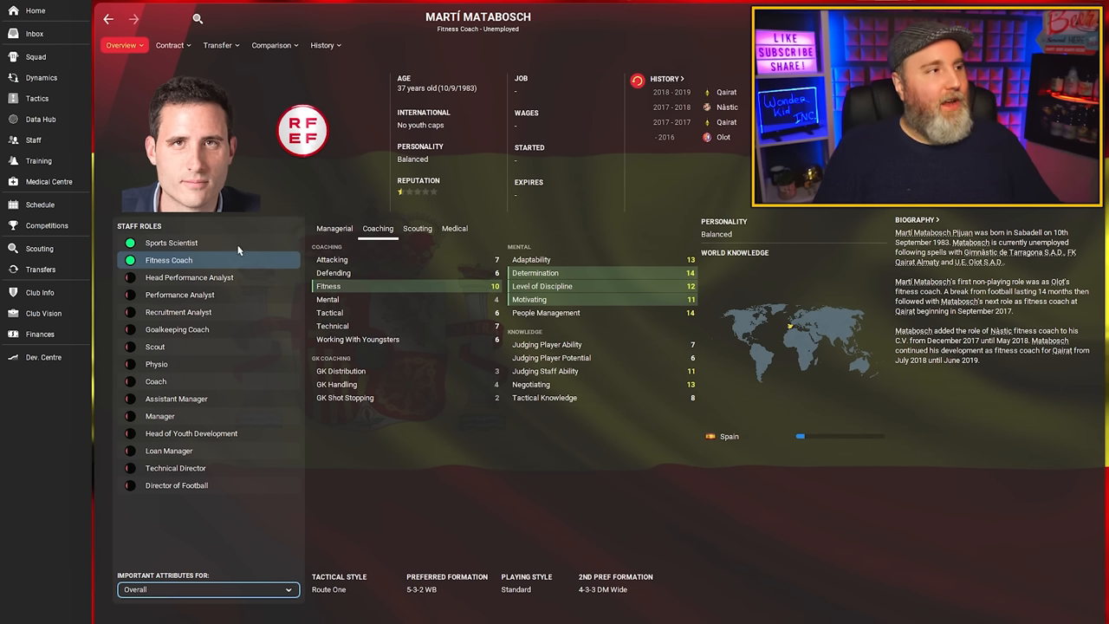
Step: Show Martí Matabosch's Medical attributes for the Sports Scientist role
{"action": "left_click", "coordinate": [454, 228]}
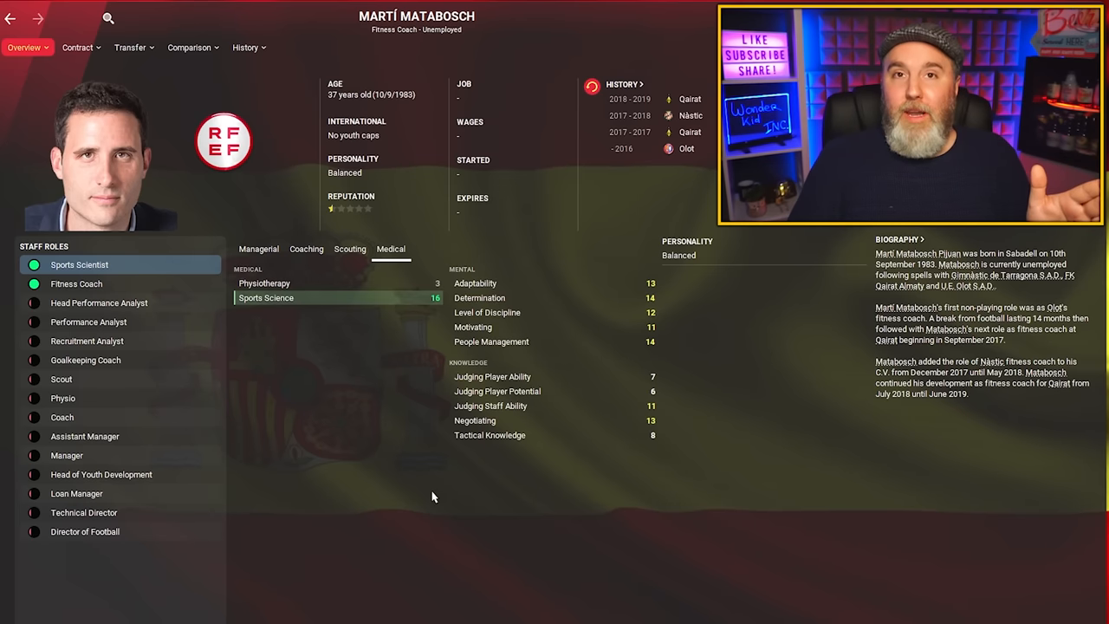
{"action": "mouse_move", "coordinate": [506, 499]}
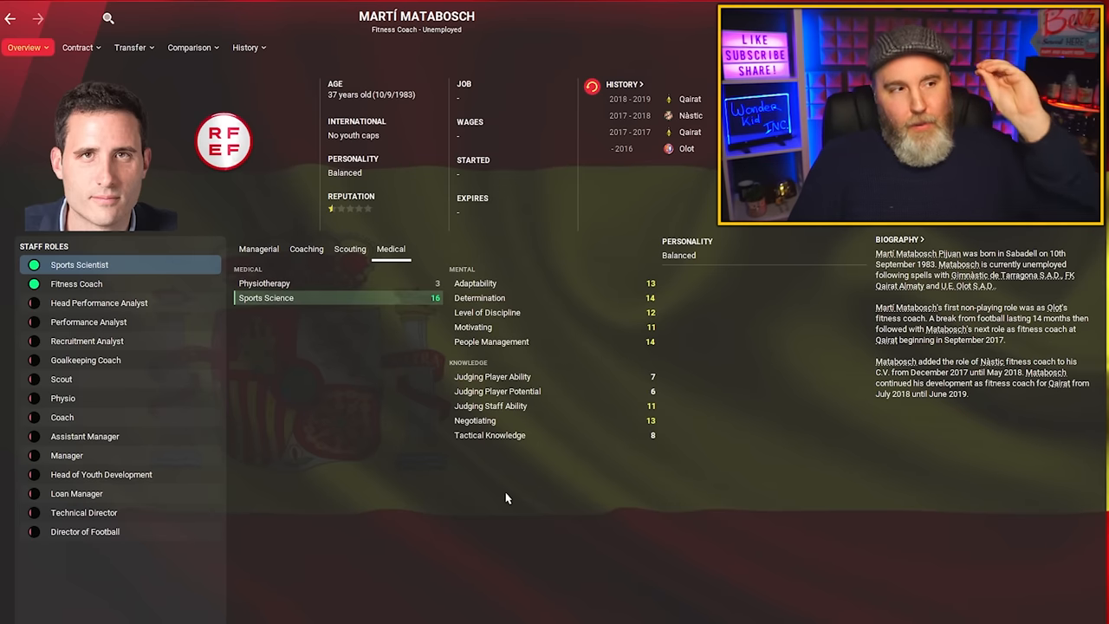
{"action": "mouse_move", "coordinate": [389, 324]}
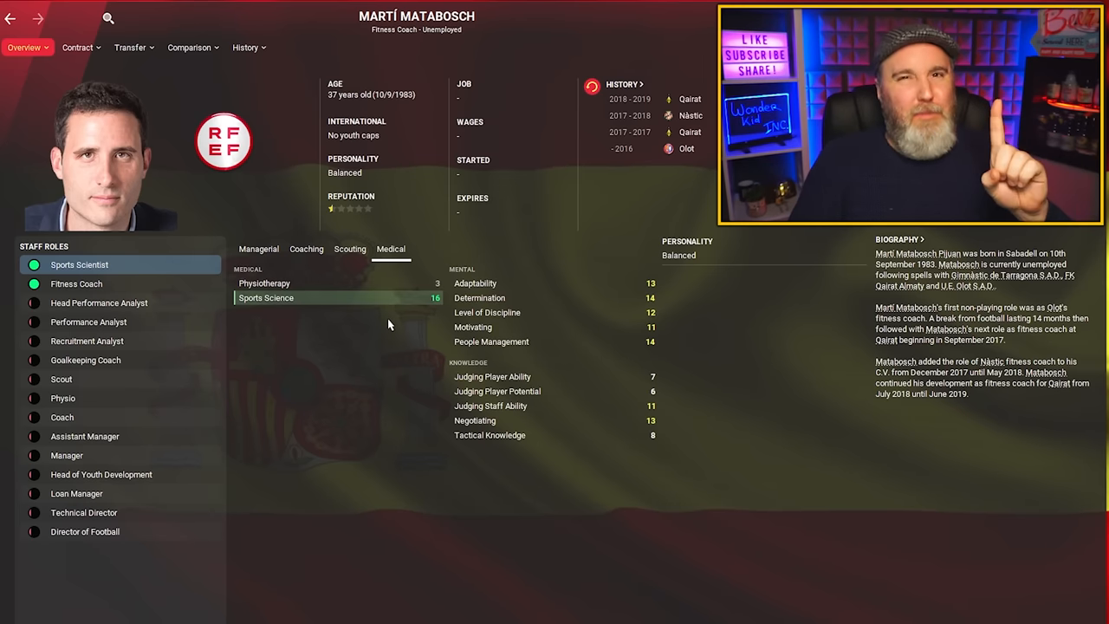
{"action": "mouse_move", "coordinate": [319, 338]}
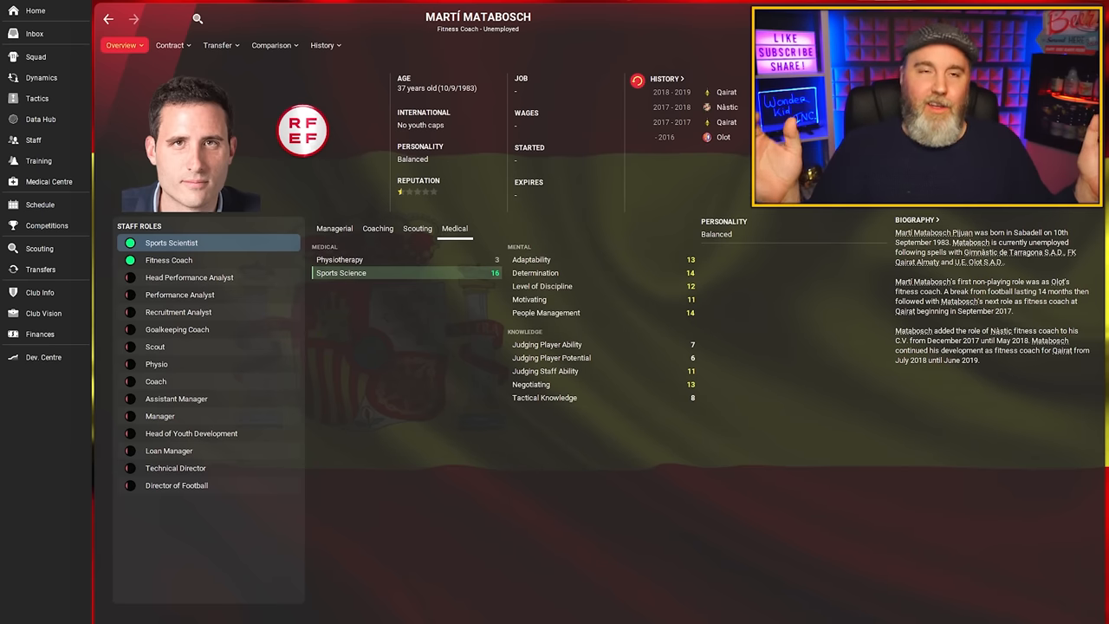
{"action": "type", "text": "george bell"}
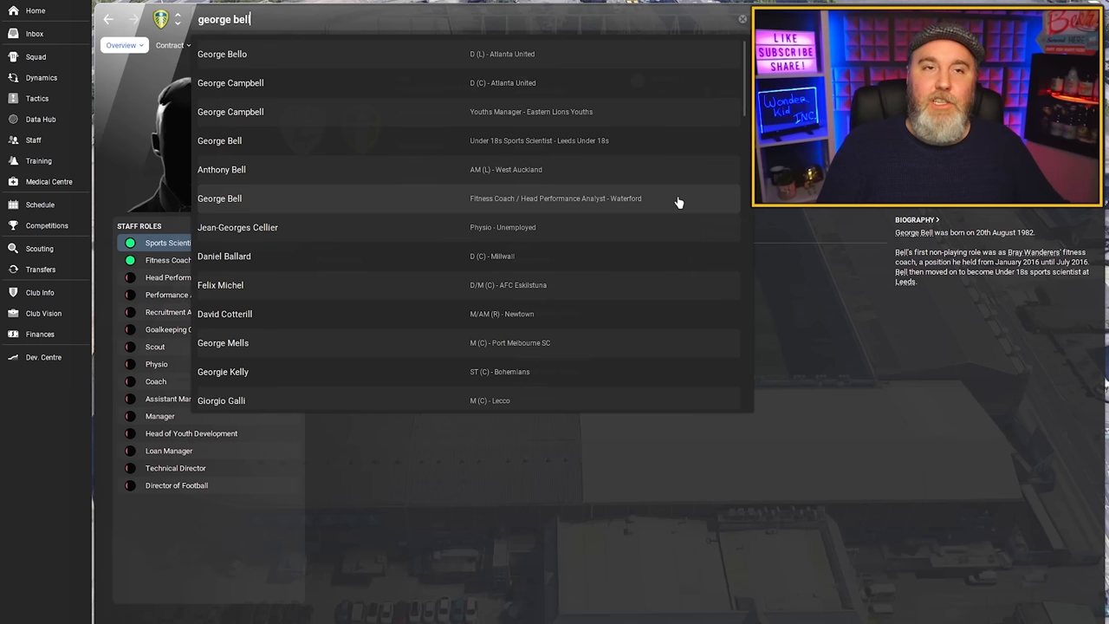
{"action": "mouse_move", "coordinate": [346, 140]}
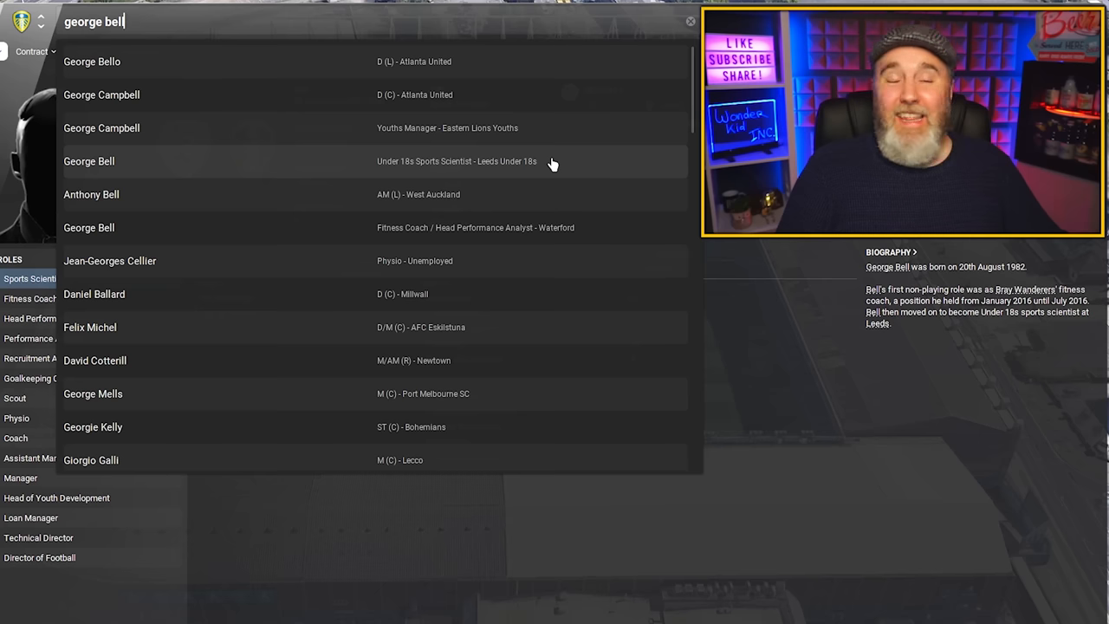
{"action": "left_click", "coordinate": [88, 227]}
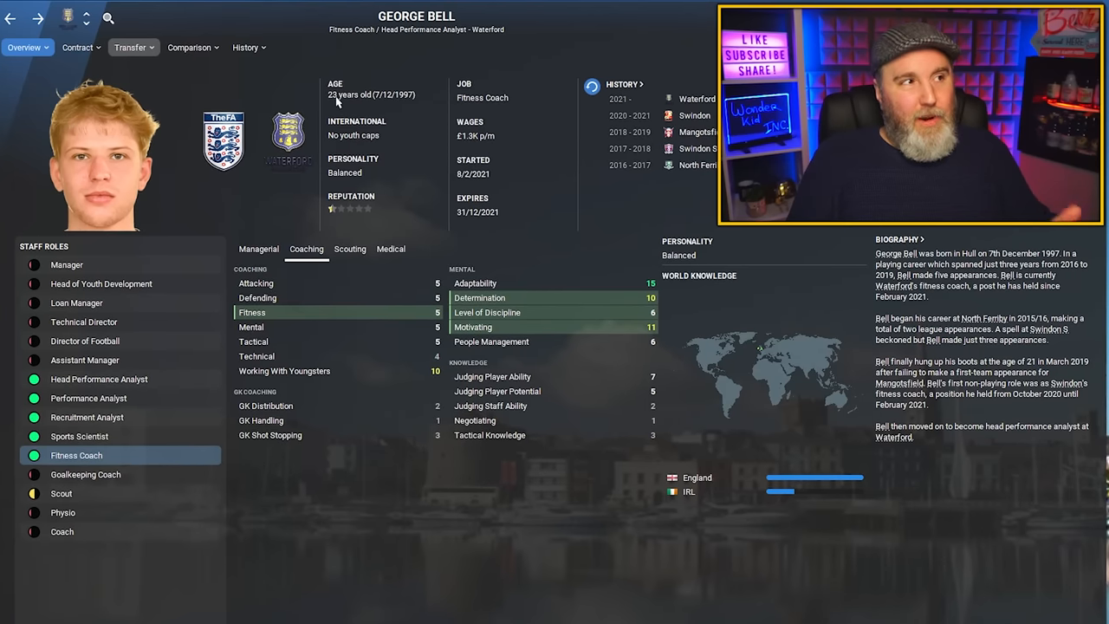
{"action": "mouse_move", "coordinate": [336, 214]}
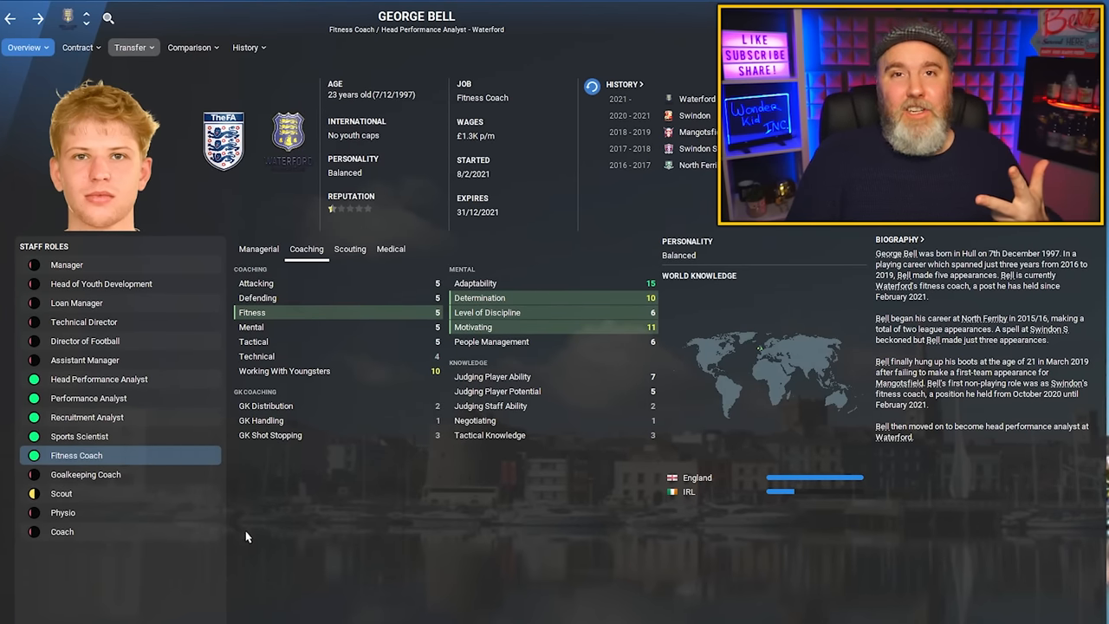
{"action": "mouse_move", "coordinate": [147, 447]}
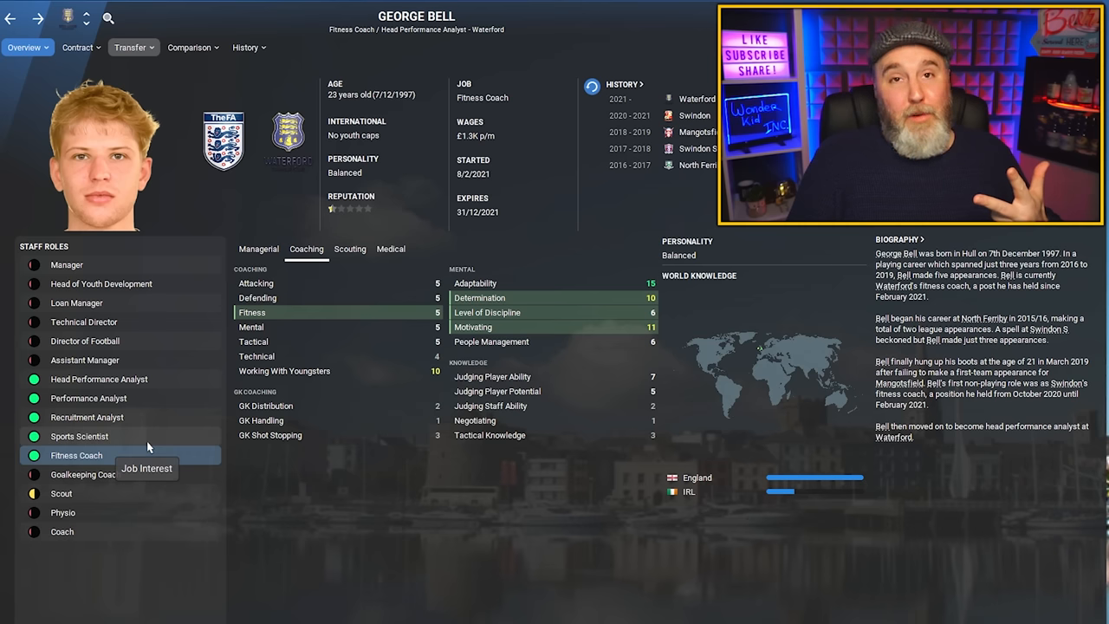
{"action": "mouse_move", "coordinate": [163, 453]}
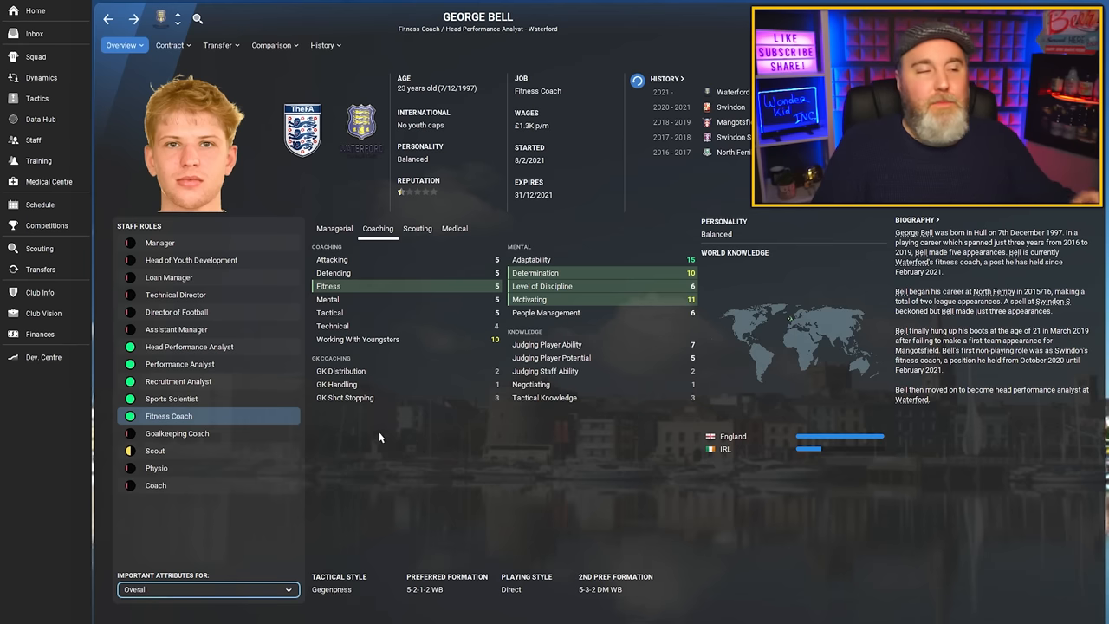
Step: Show George Bell's Medical attributes for the Sports Scientist role
{"action": "left_click", "coordinate": [454, 228]}
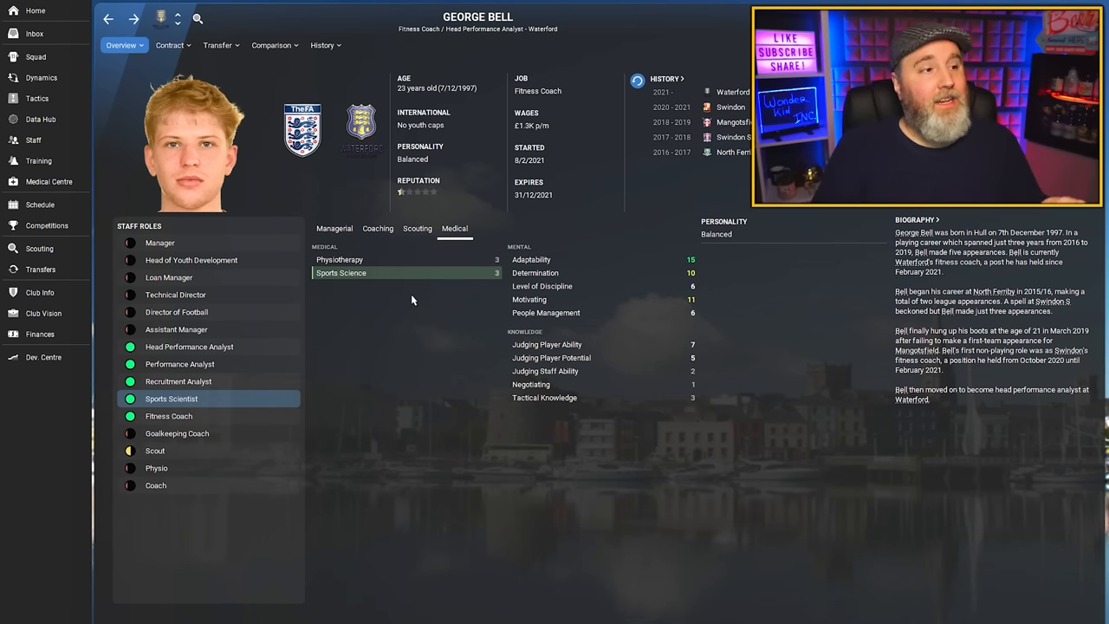
{"action": "mouse_move", "coordinate": [449, 368]}
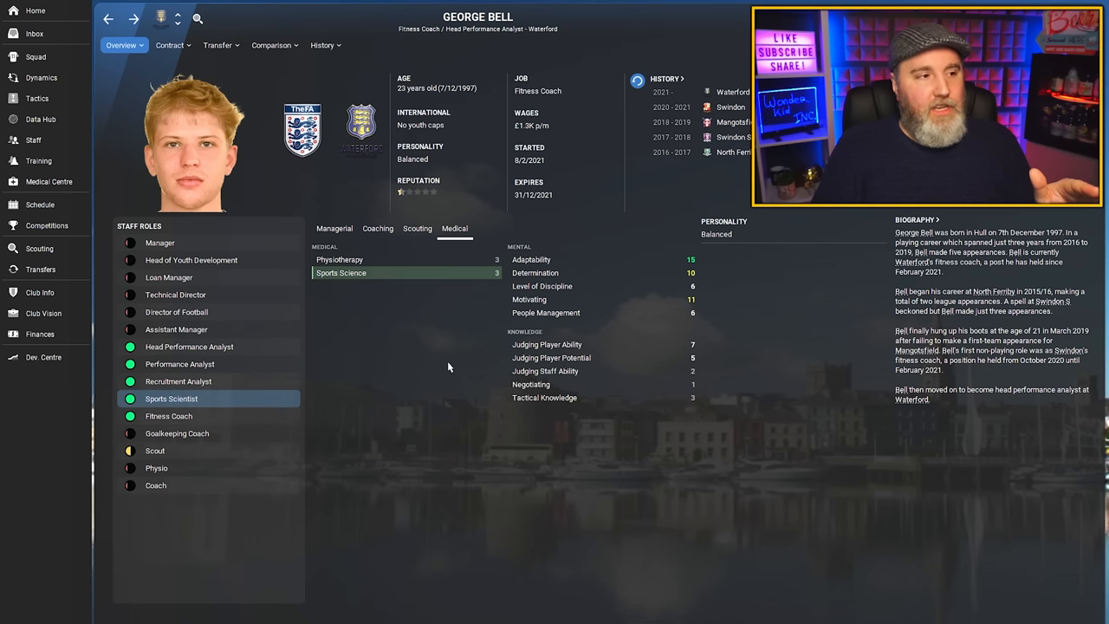
{"action": "mouse_move", "coordinate": [426, 375]}
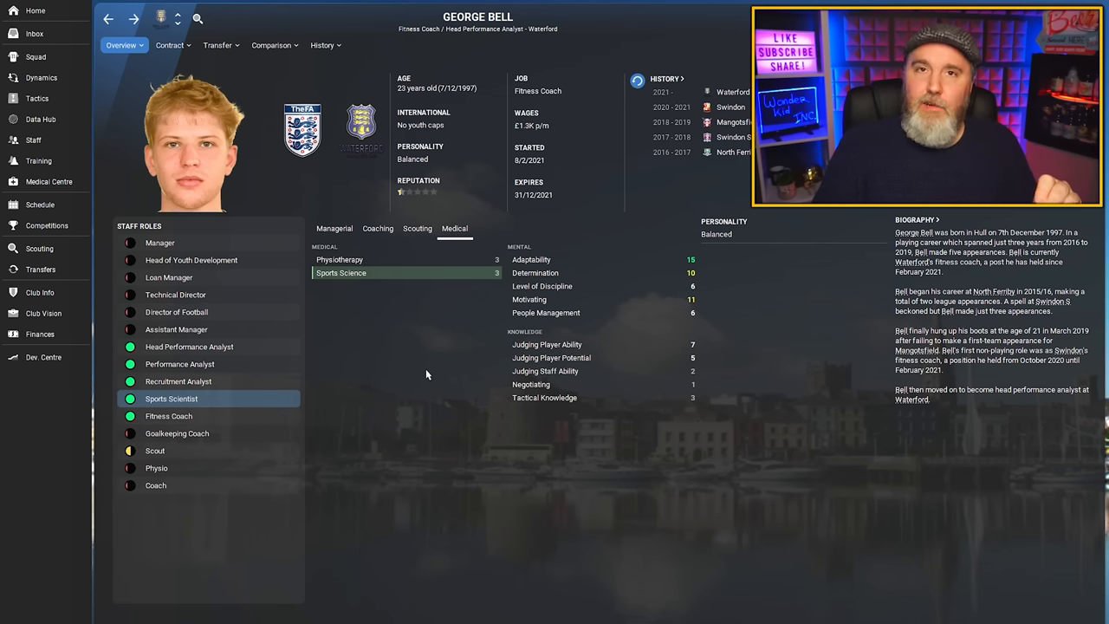